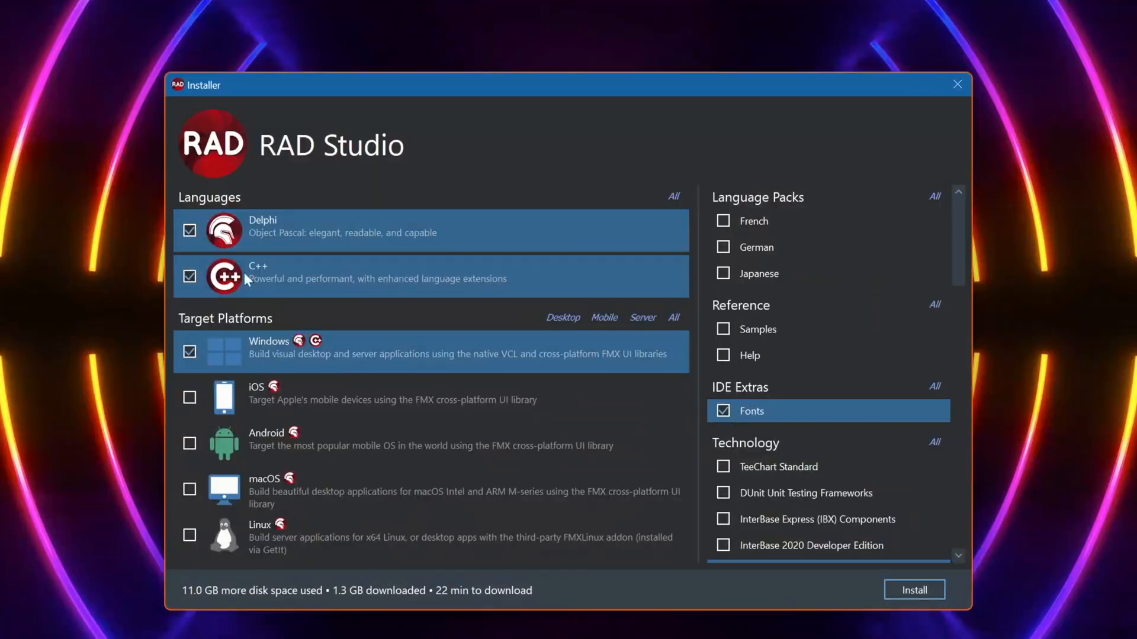
mouse_move(220, 470)
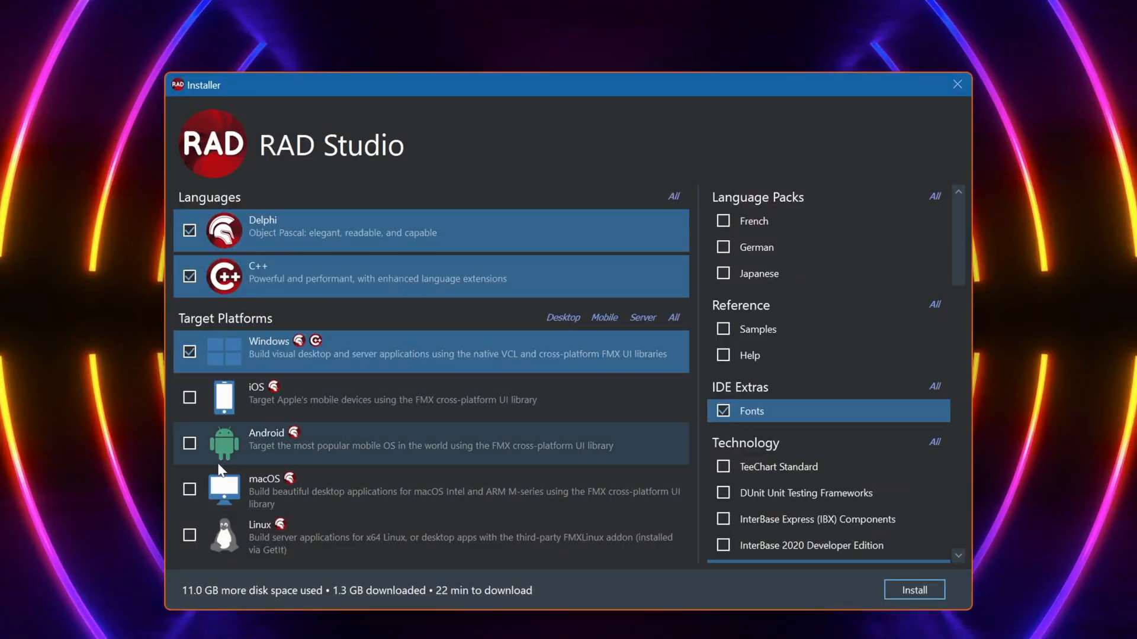
Step: Tick macOS under Target Platforms so it is installed alongside Windows
click(190, 489)
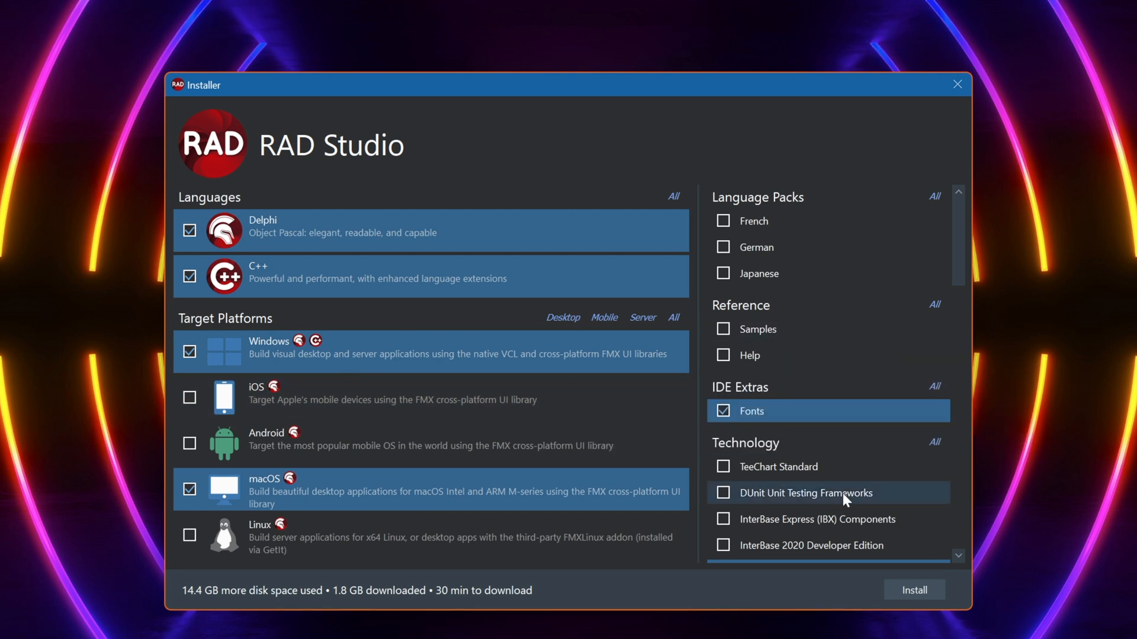
mouse_move(353, 389)
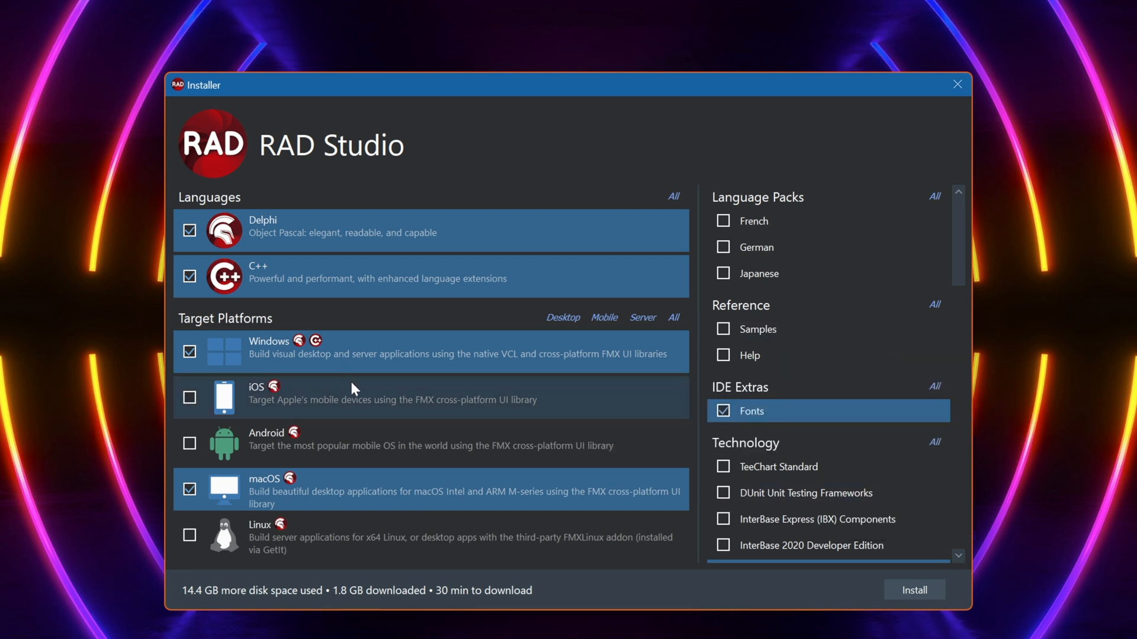
mouse_move(759, 441)
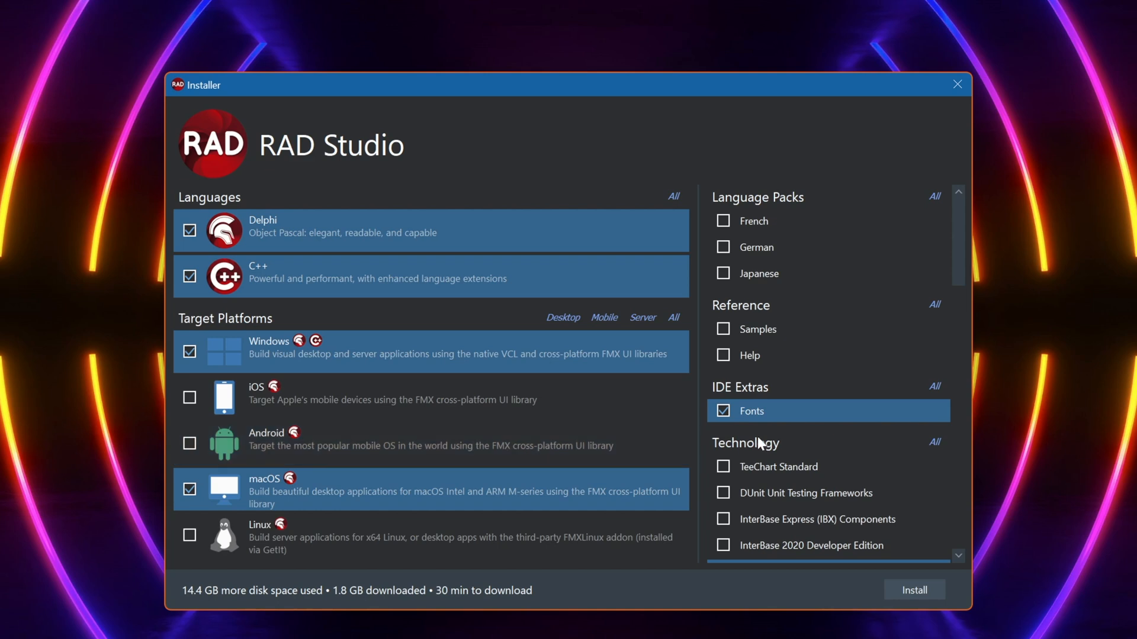
scroll(down, 3)
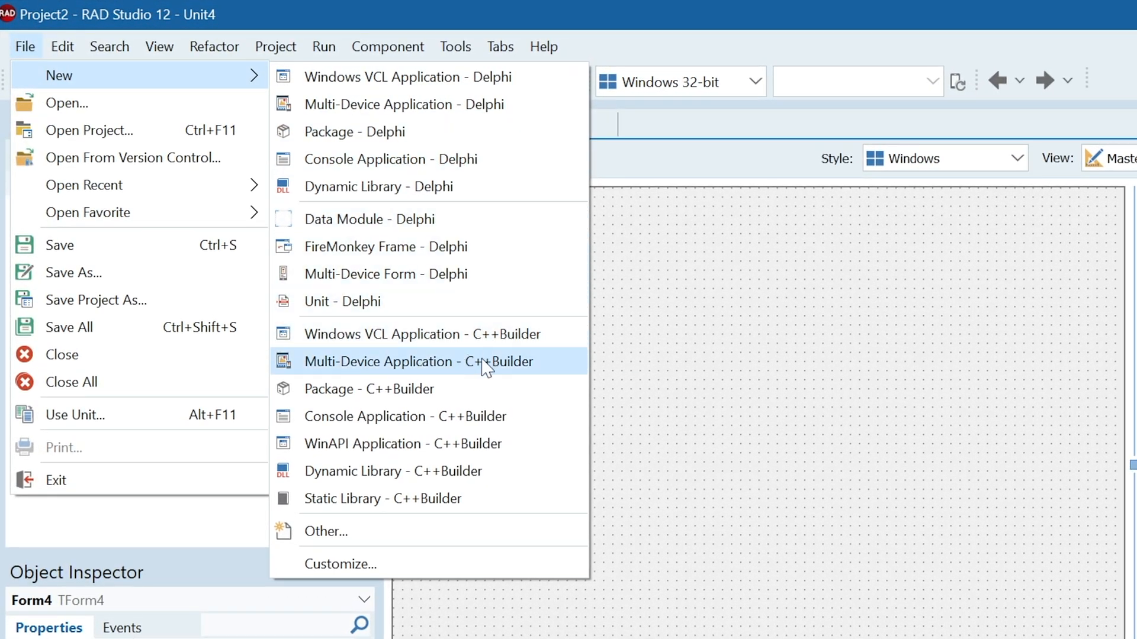
mouse_move(514, 431)
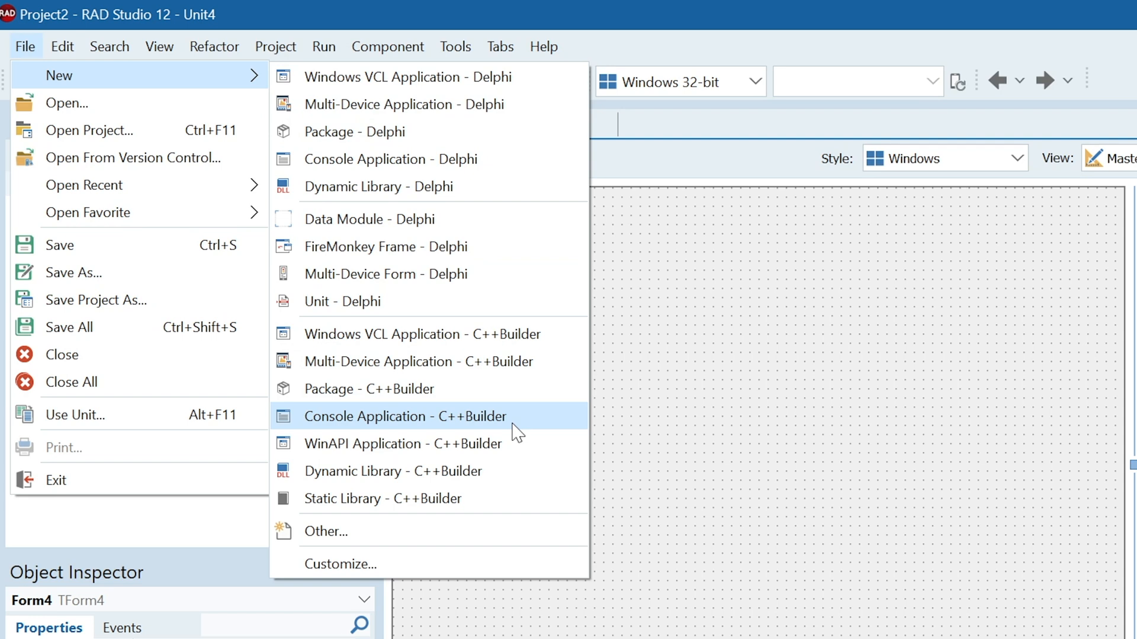
mouse_move(450, 132)
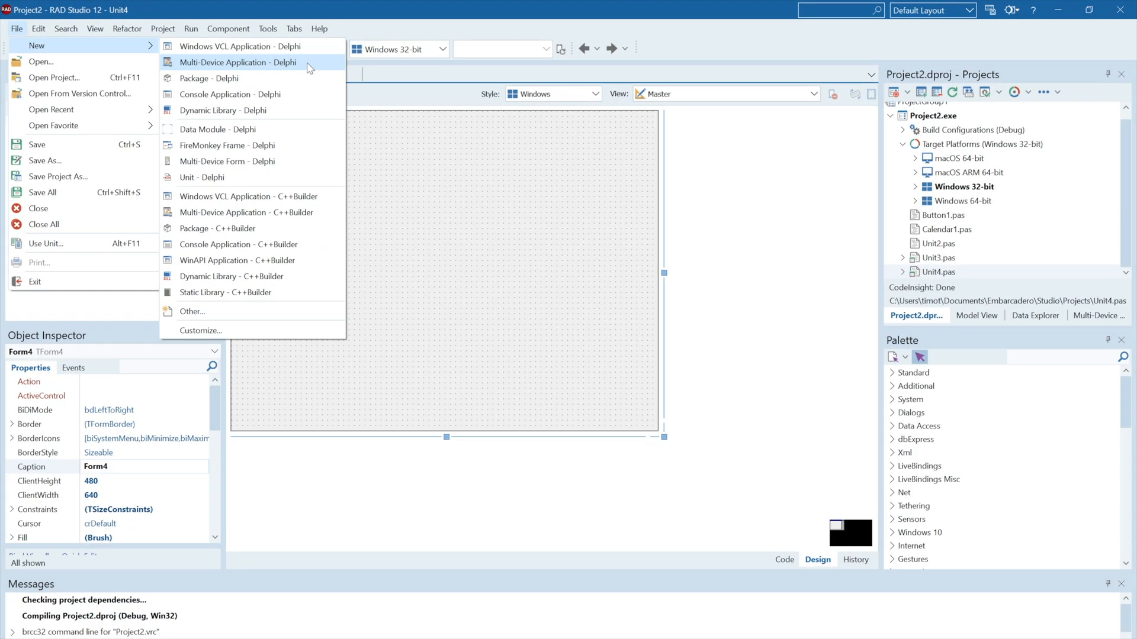
Step: Create a new Multi-Device Application - Delphi, saving the changes to Project2 first
click(238, 62)
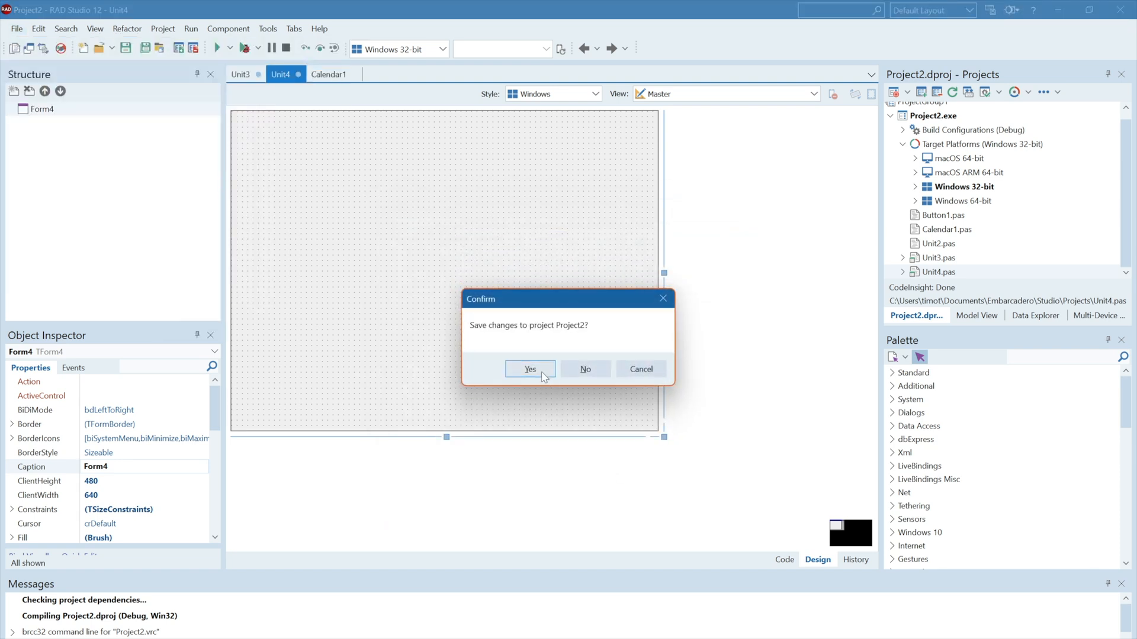
click(530, 370)
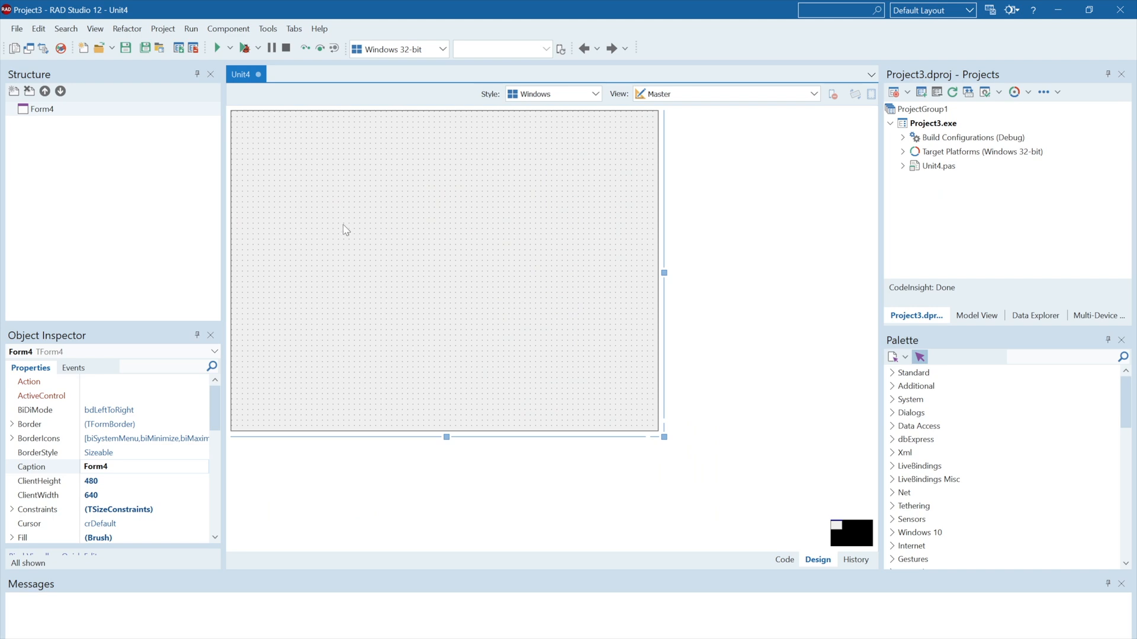
mouse_move(1030, 382)
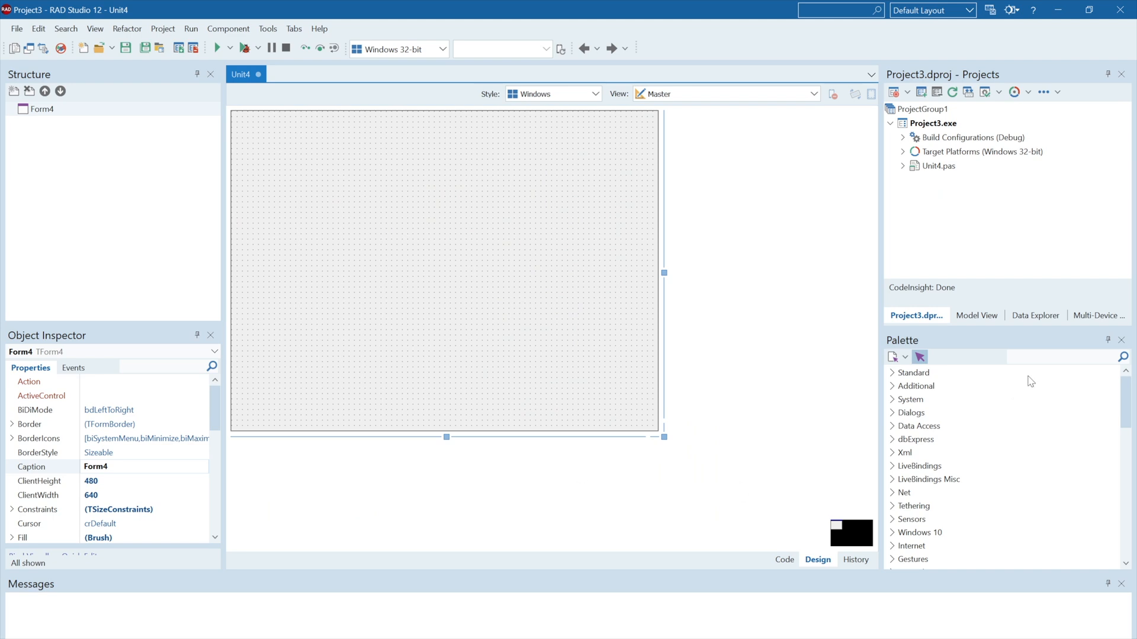
mouse_move(482, 187)
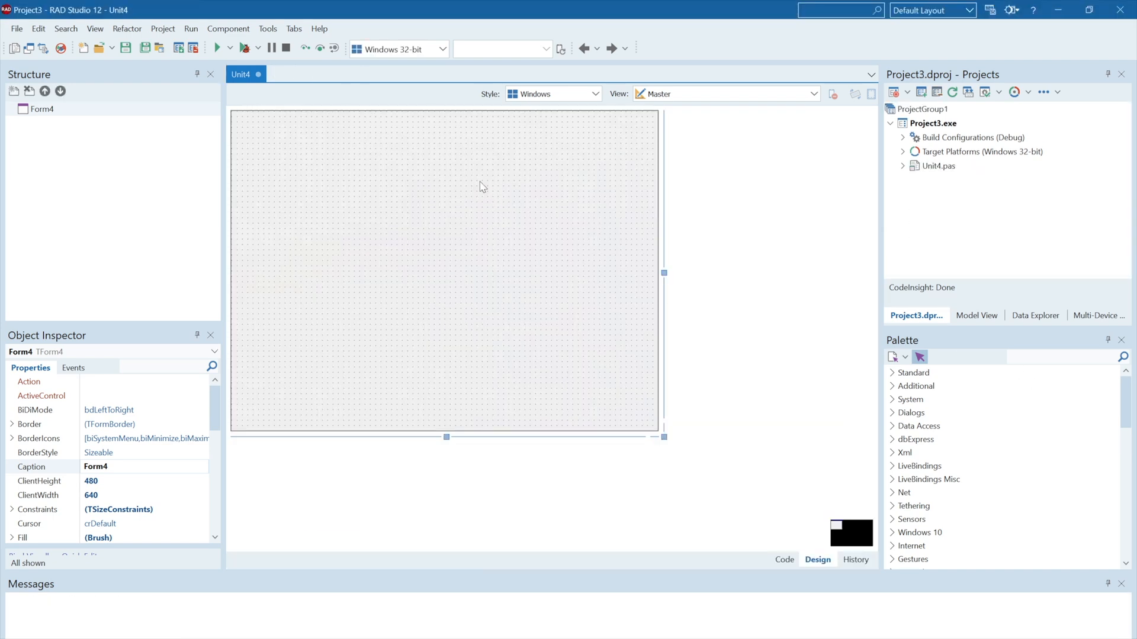
mouse_move(267, 186)
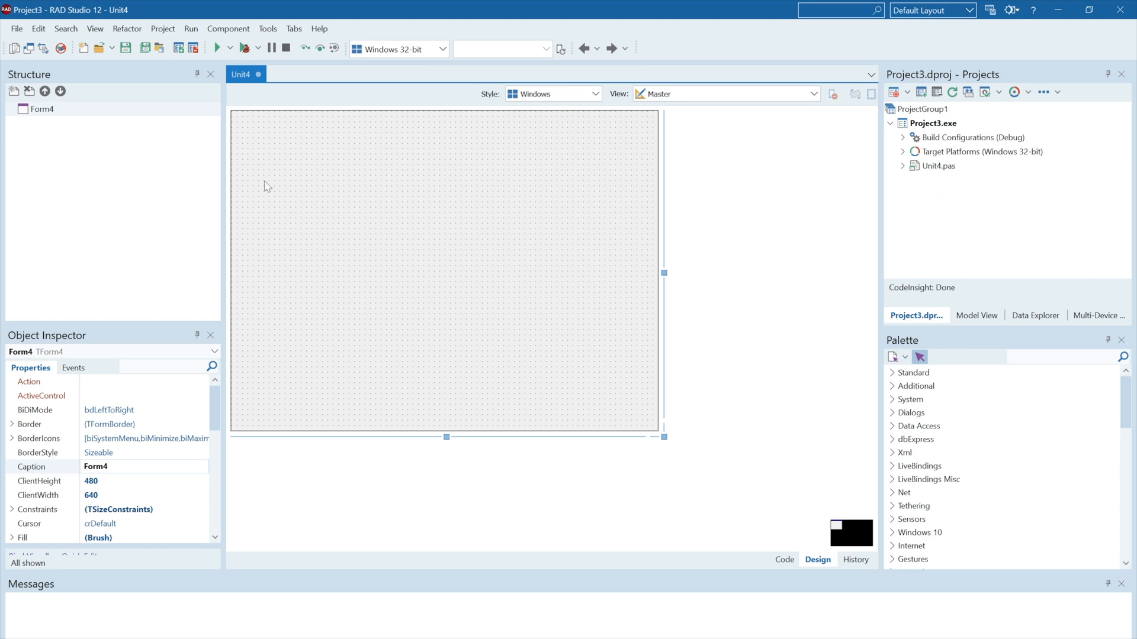
mouse_move(1070, 353)
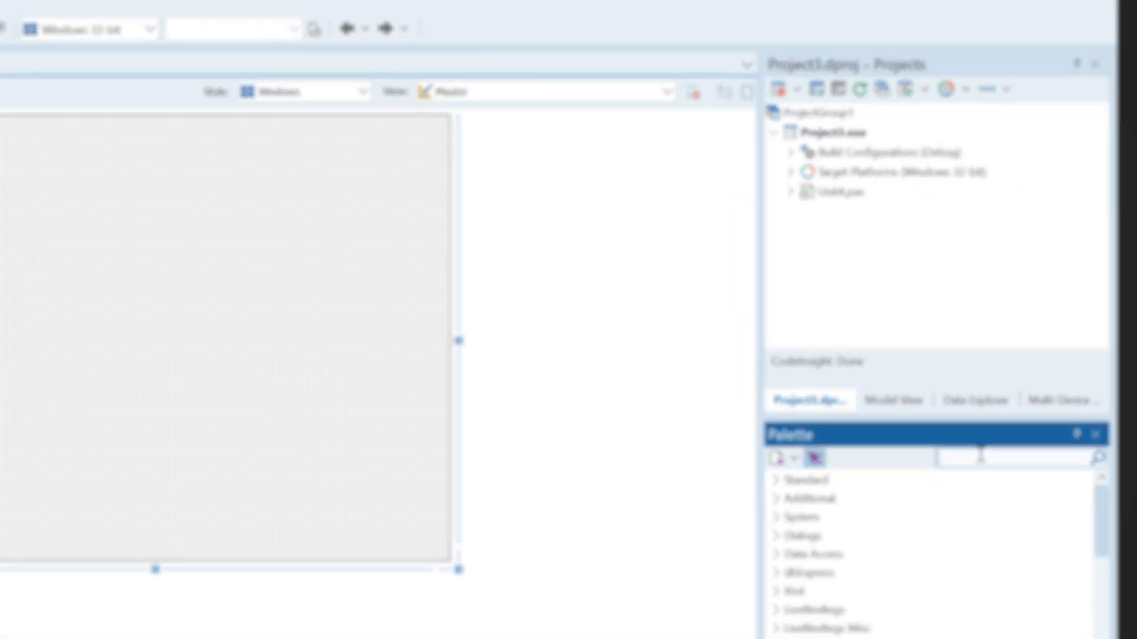
Step: Add a TCalendar from the Palette search 'tcal', then search 'tbutt' for TButton
text(tcal)
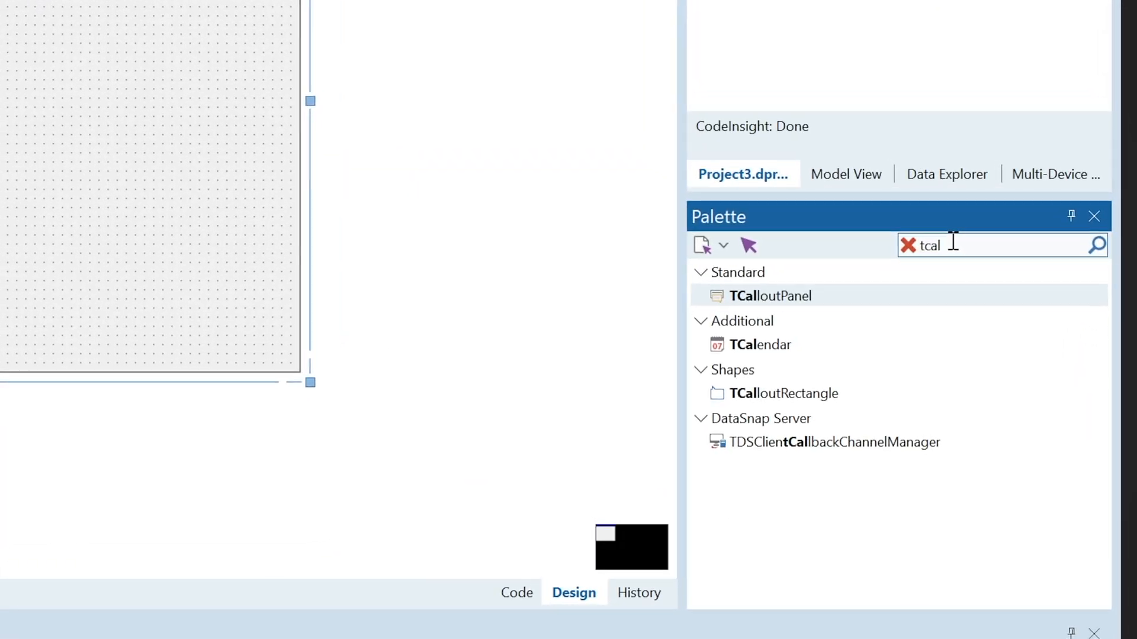
click(760, 344)
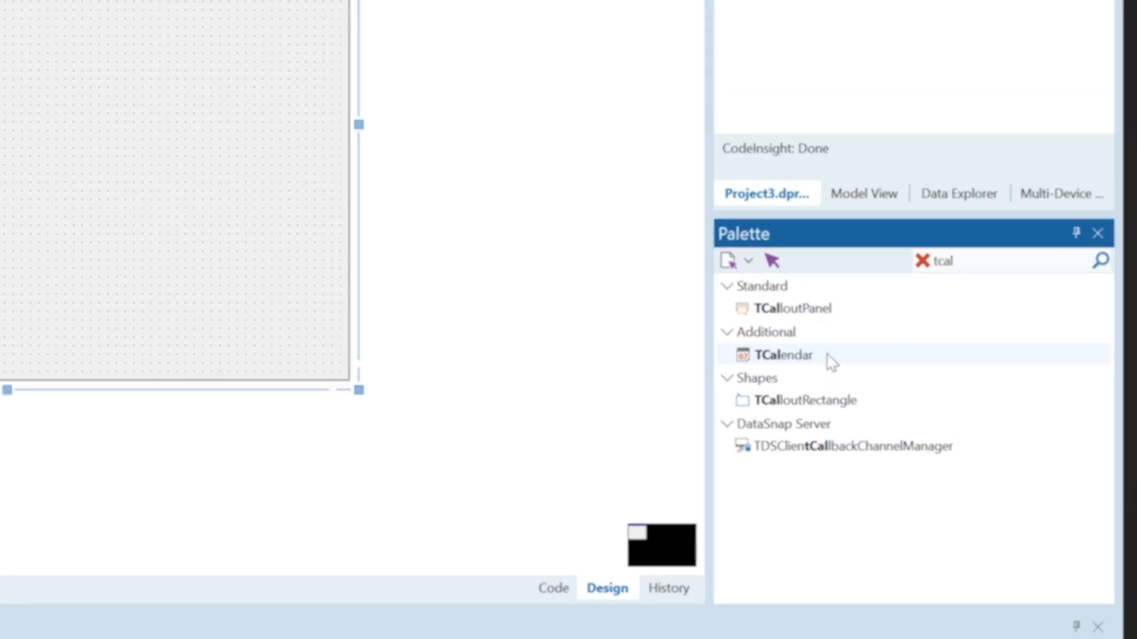
double_click(779, 355)
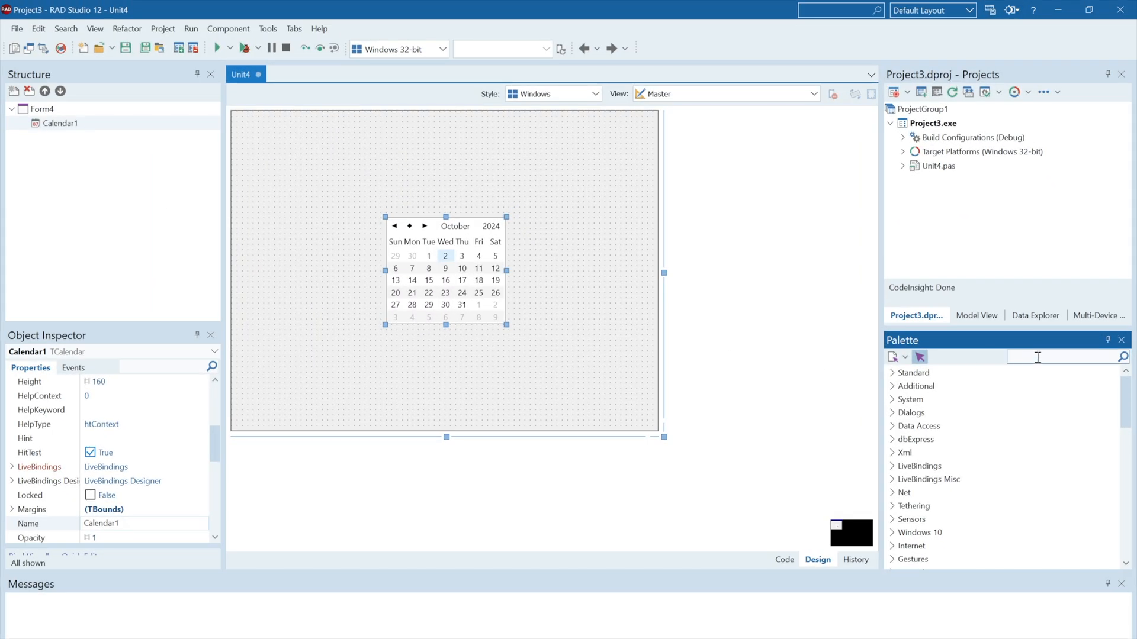
text(tbutt)
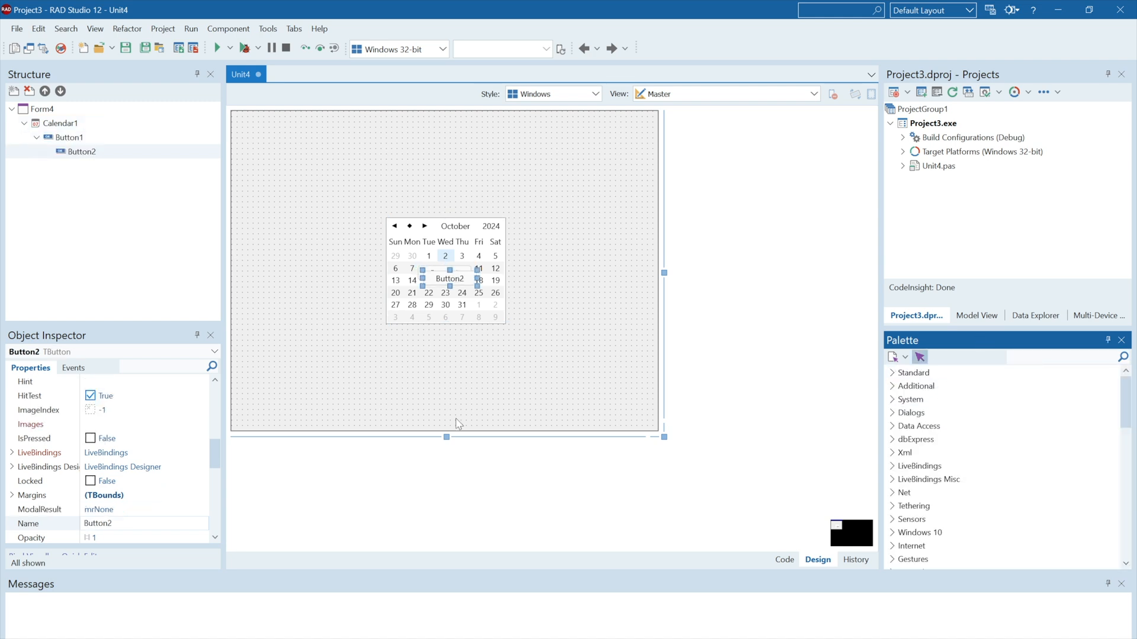
Step: Move Button1 and Button2 out of Calendar1 onto Form4 via the Structure pane
click(70, 137)
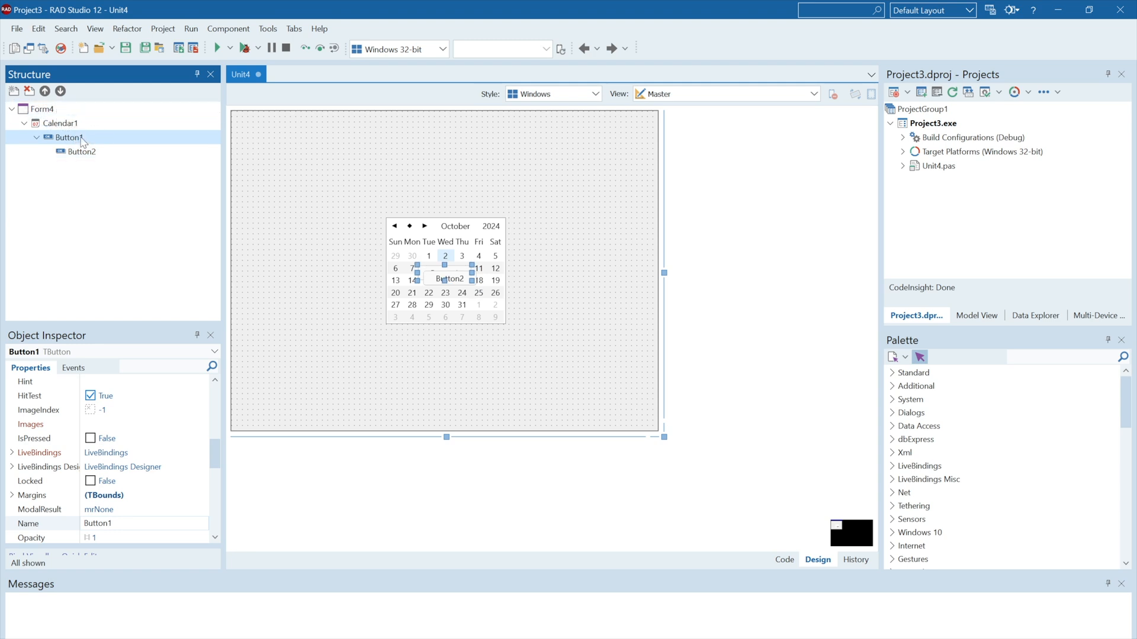
right_click(57, 122)
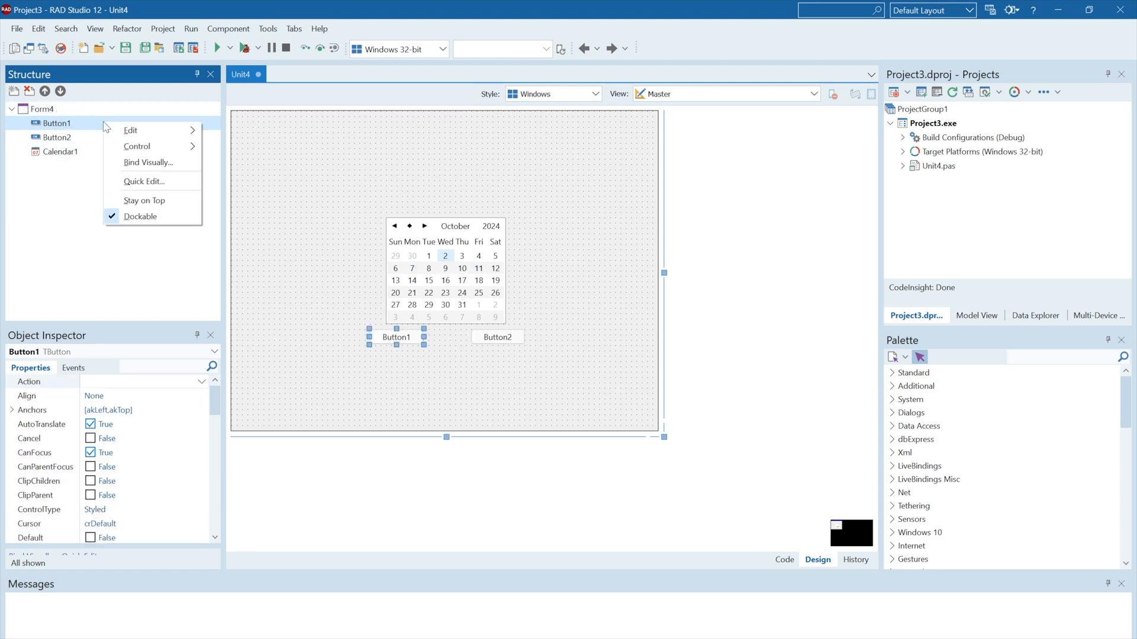
right_click(56, 138)
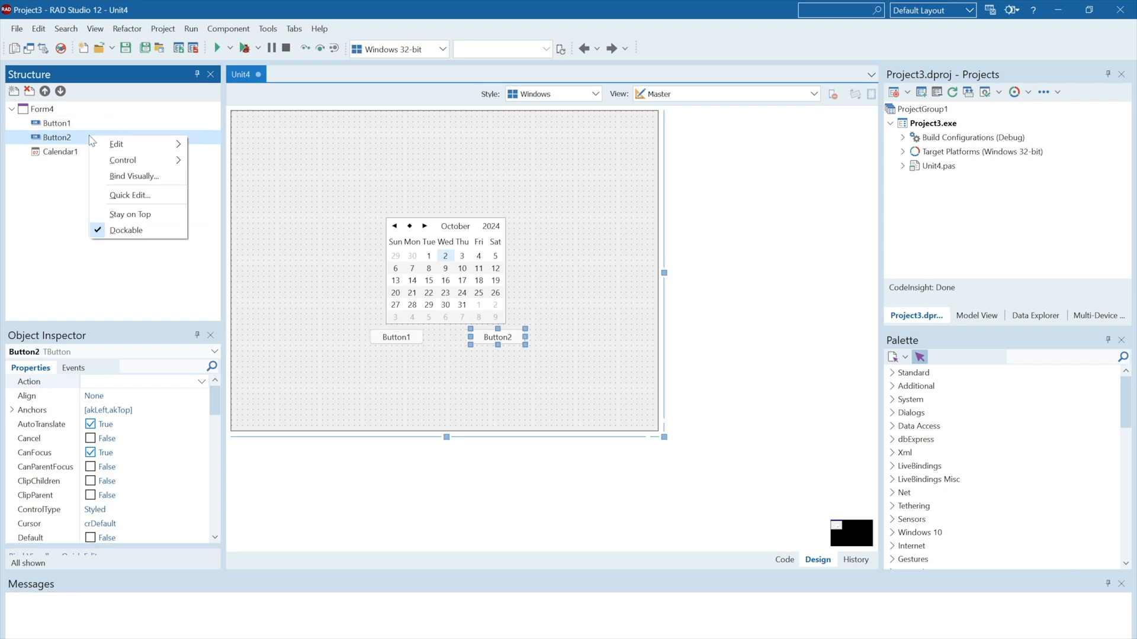
click(129, 195)
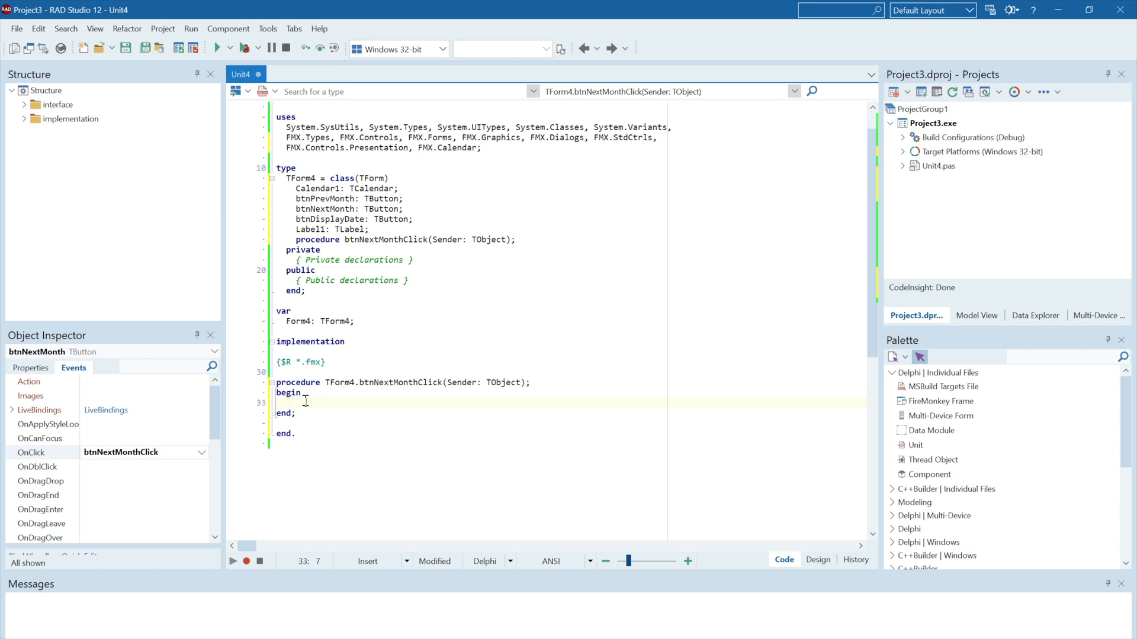
Step: Add a third button, set its caption to Display Date via Quick Edit, then show btnNextMonth's events
click(815, 559)
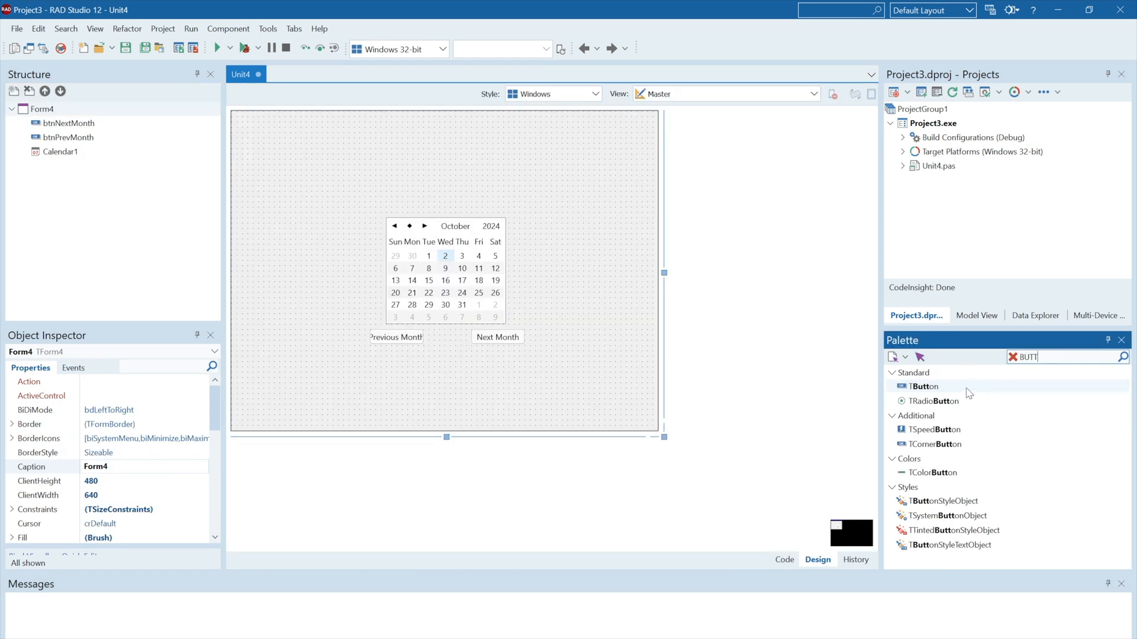
right_click(57, 152)
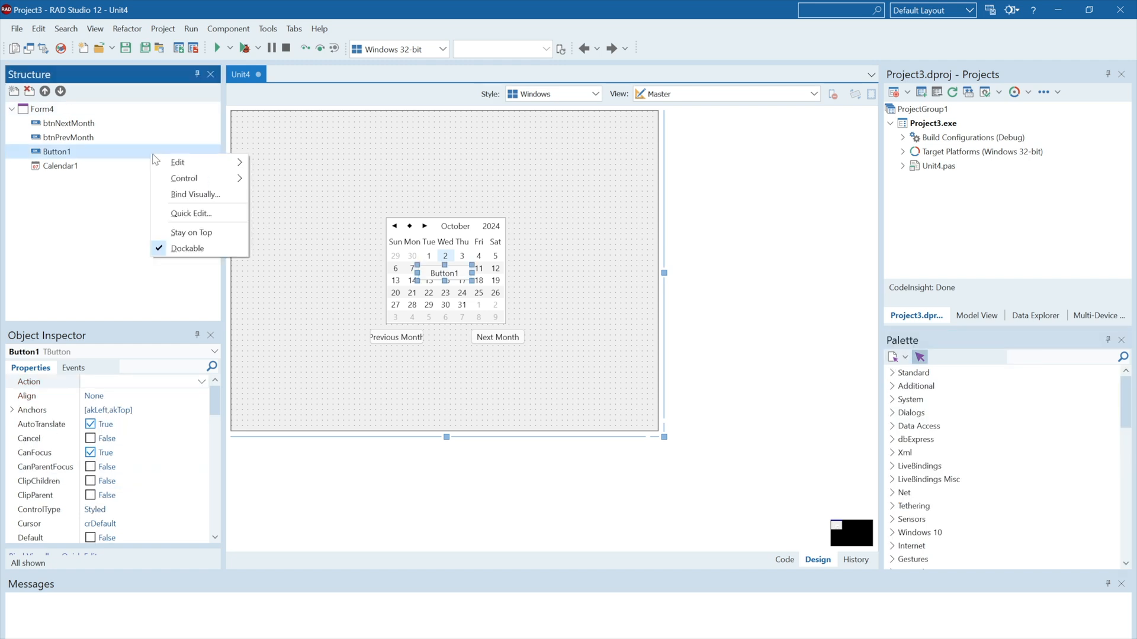
click(191, 213)
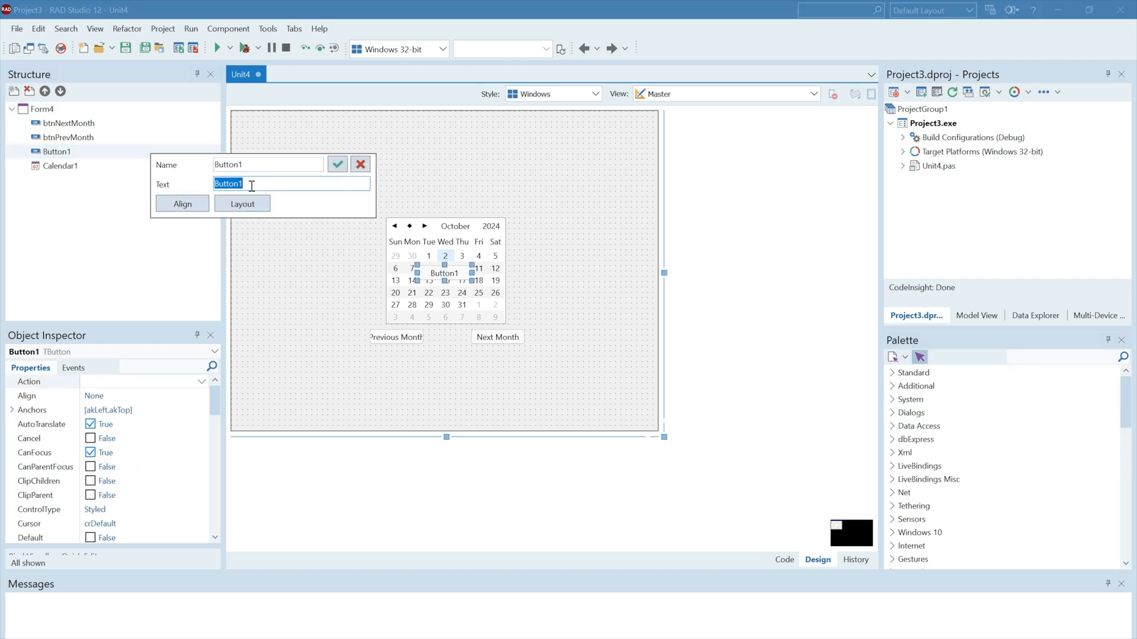
click(360, 164)
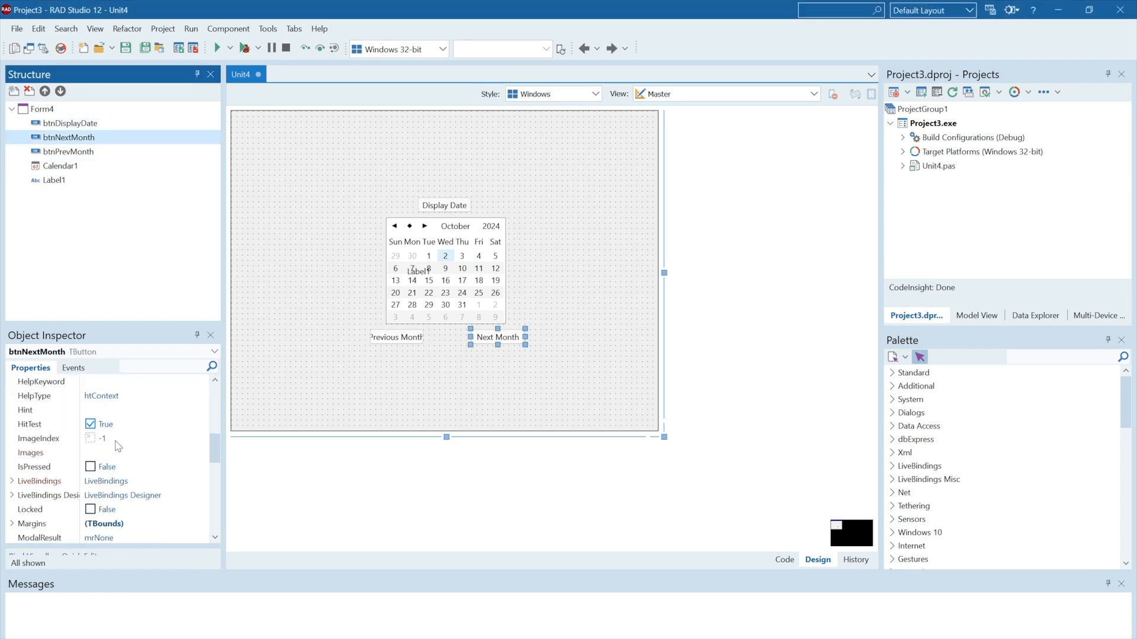
mouse_move(125, 445)
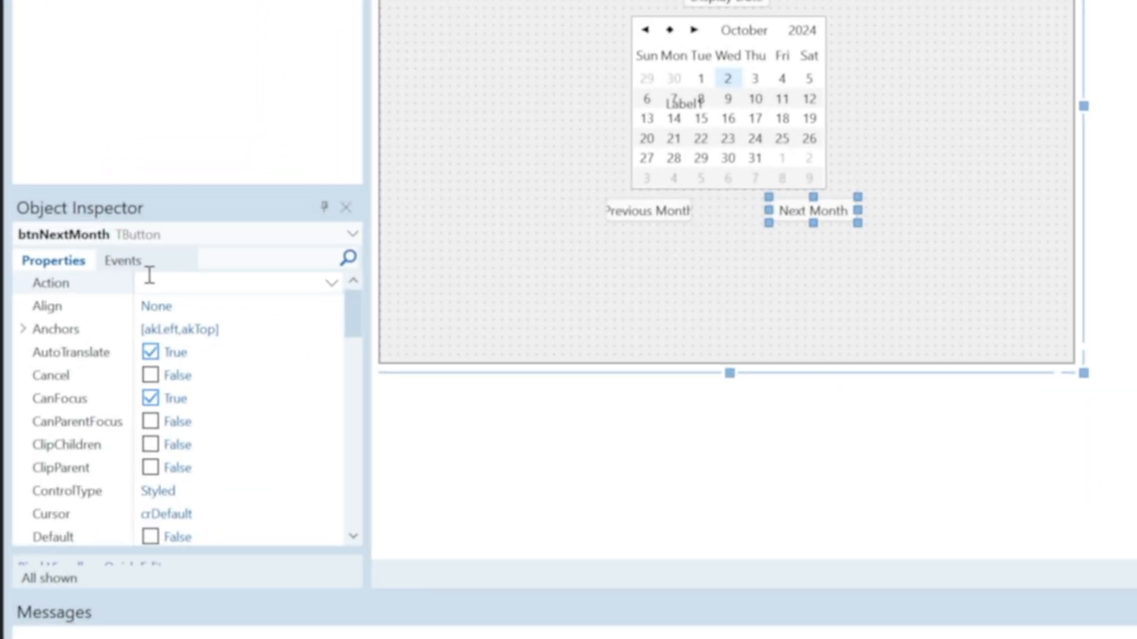
click(122, 261)
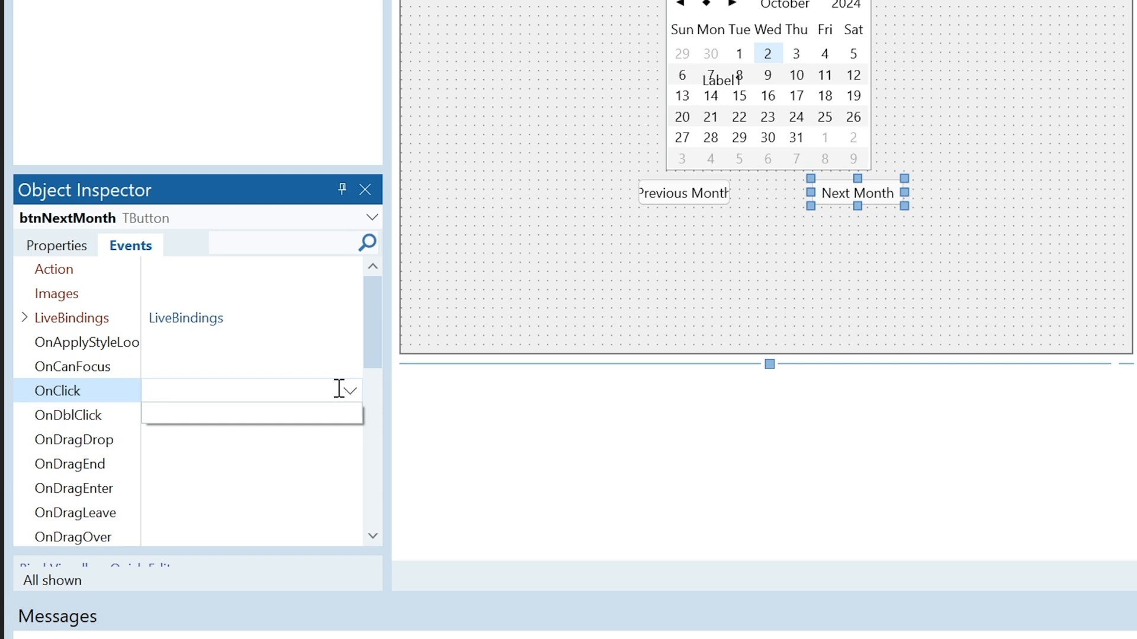
Step: Create the btnNextMonthClick OnClick handler and start writing its body
double_click(250, 389)
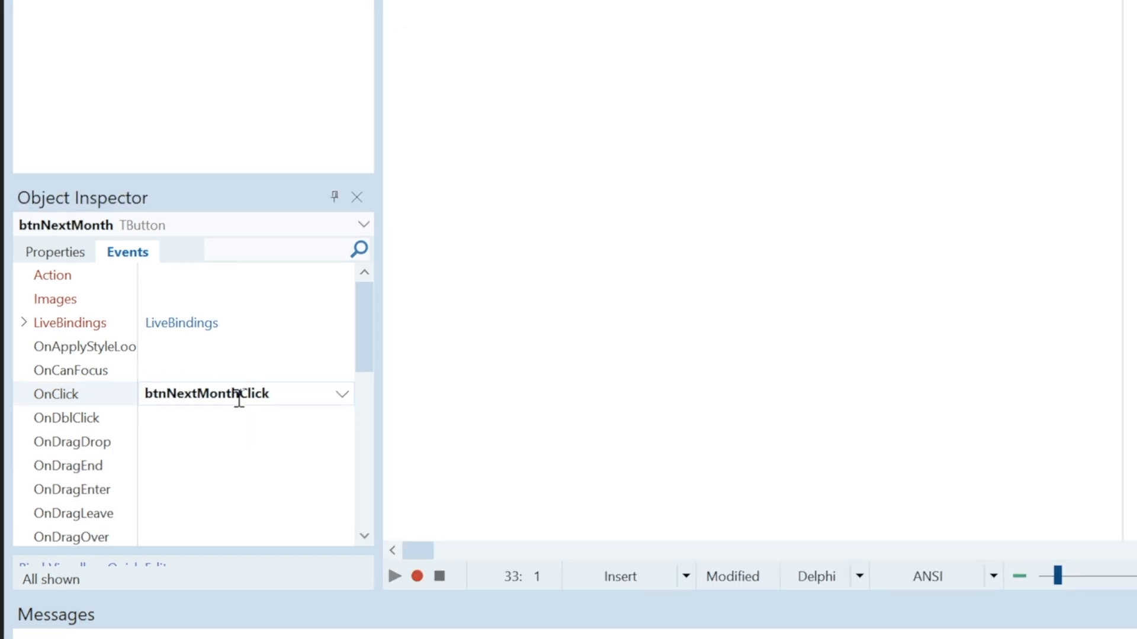
double_click(239, 393)
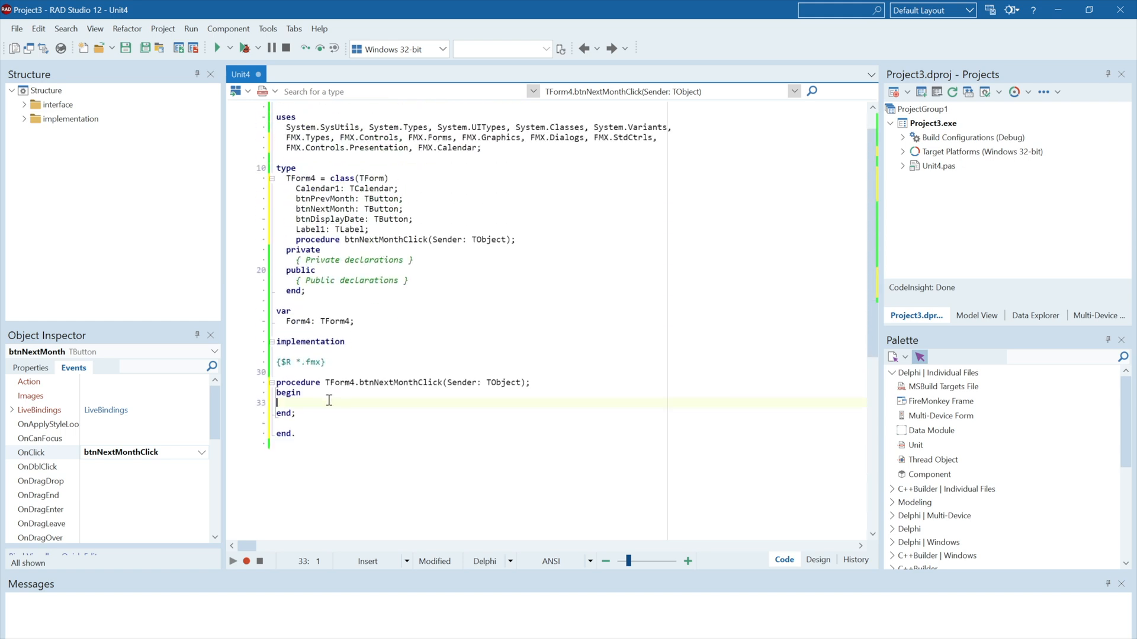
click(302, 402)
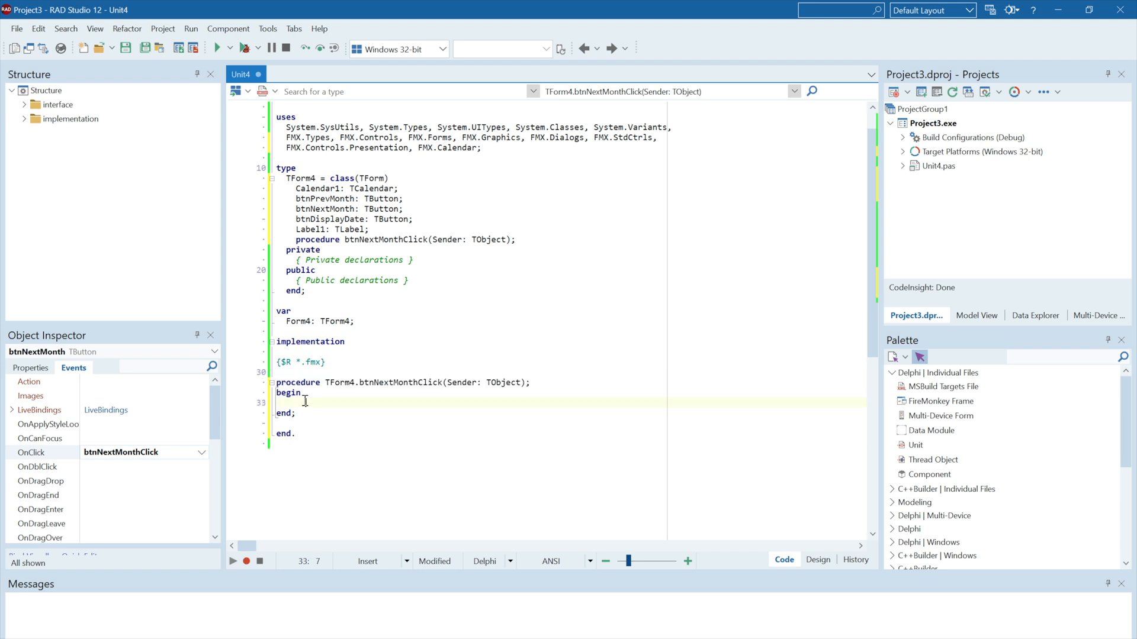
mouse_move(62, 98)
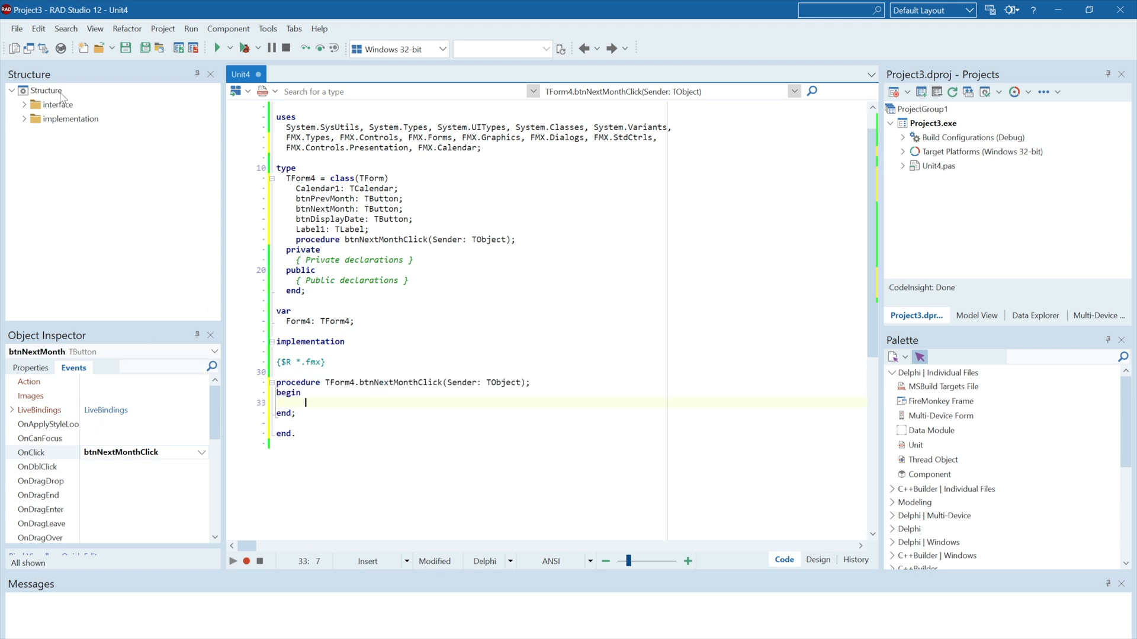
scroll(down, 3)
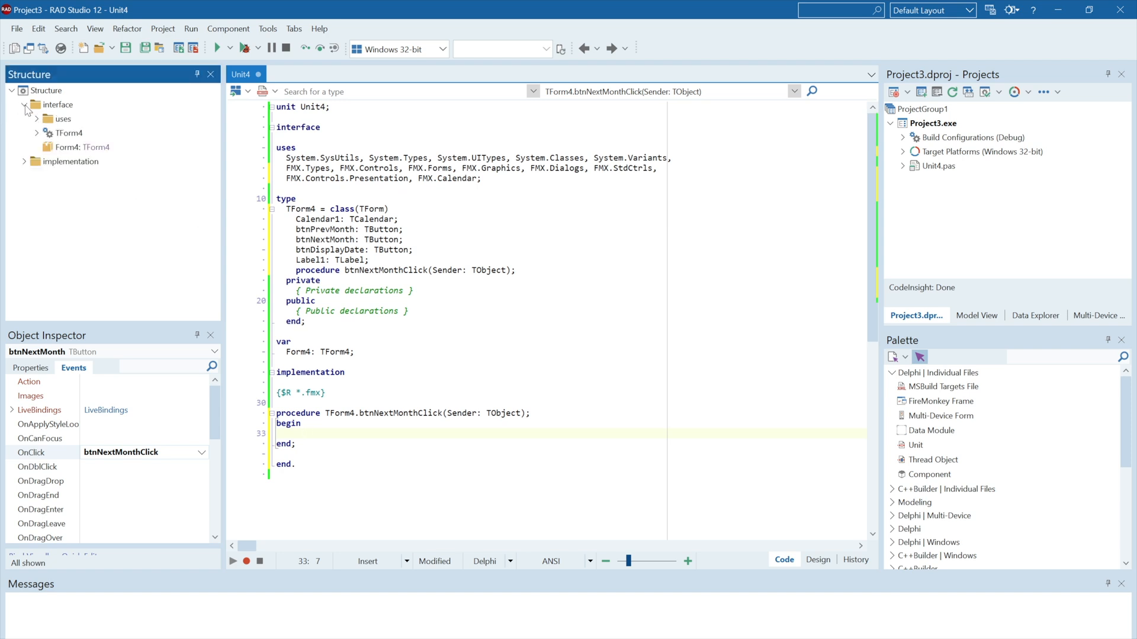
Step: Set Calendar1's Align to Contents so it fills the form, then return to the unit's code
click(816, 559)
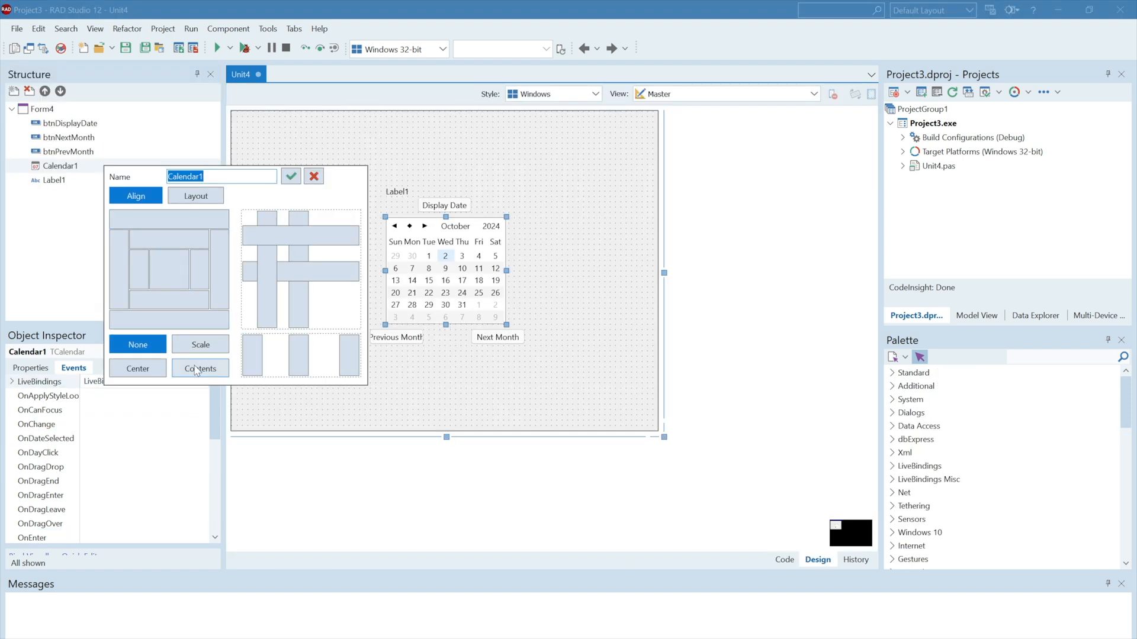
click(290, 176)
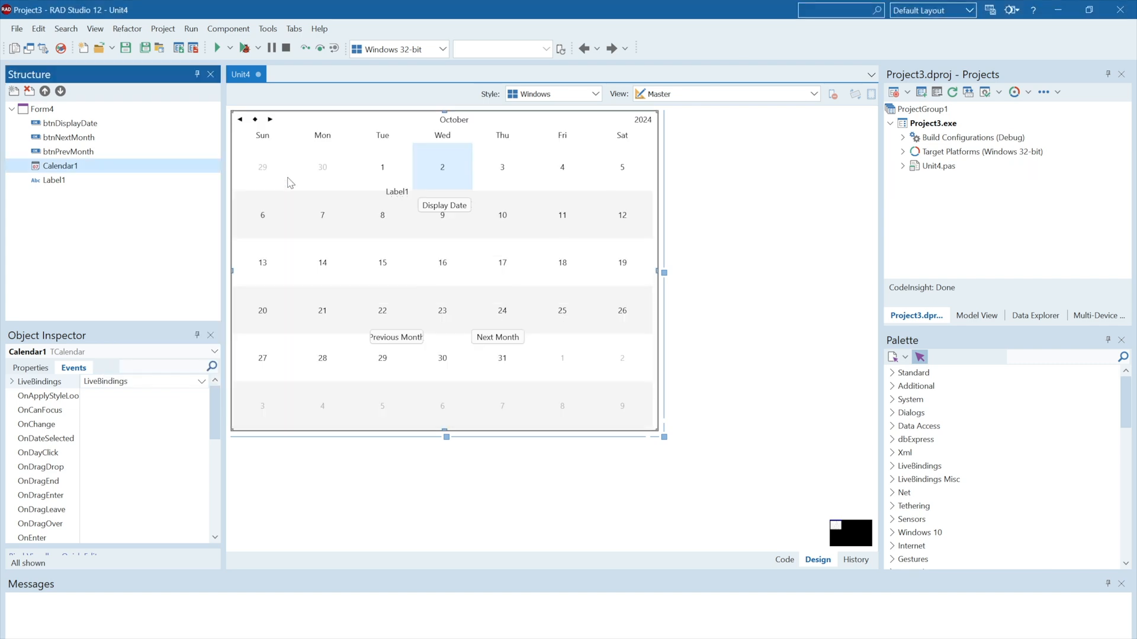
click(783, 559)
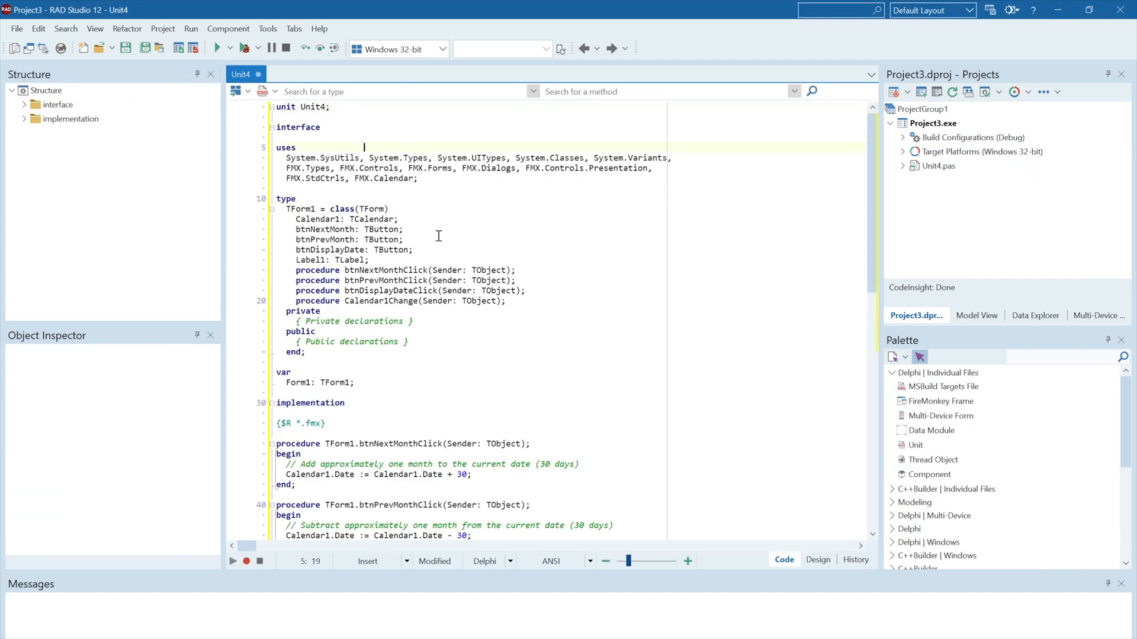
Step: Replace TForm1/Form1 references with TForm4/Form4 in the unit and run the app (F9)
scroll(down, 3)
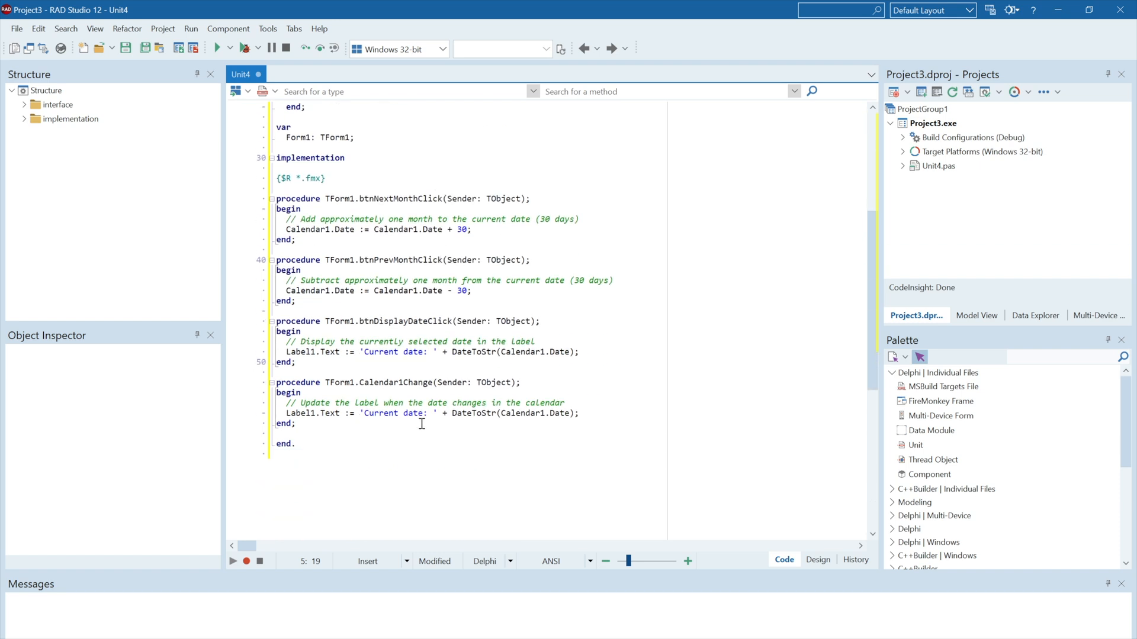
mouse_move(317, 424)
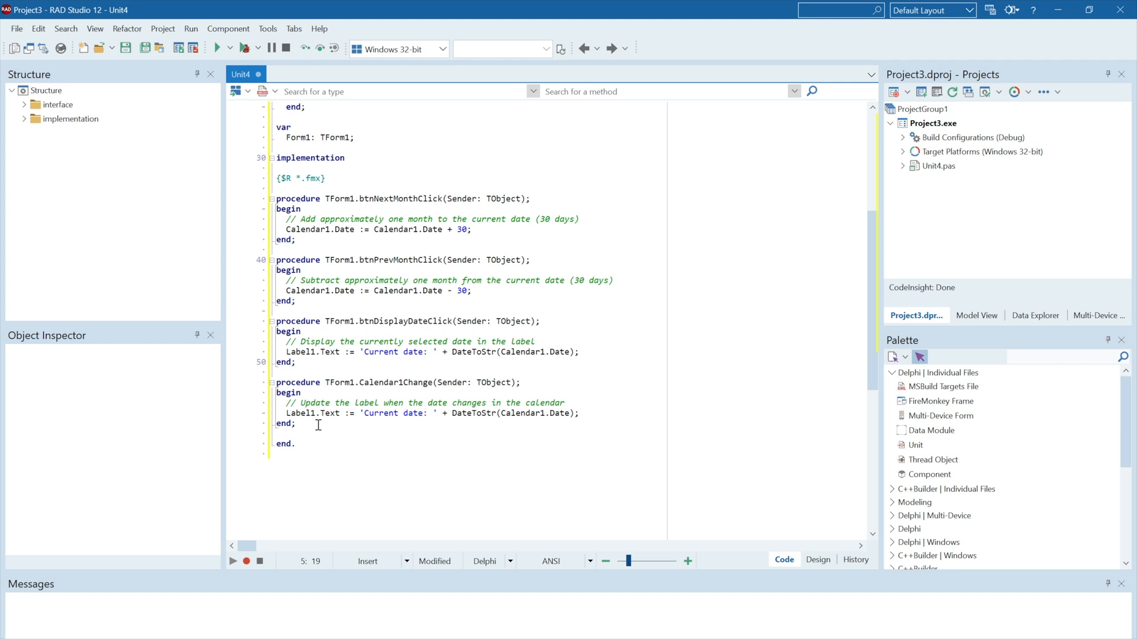
scroll(up, 3)
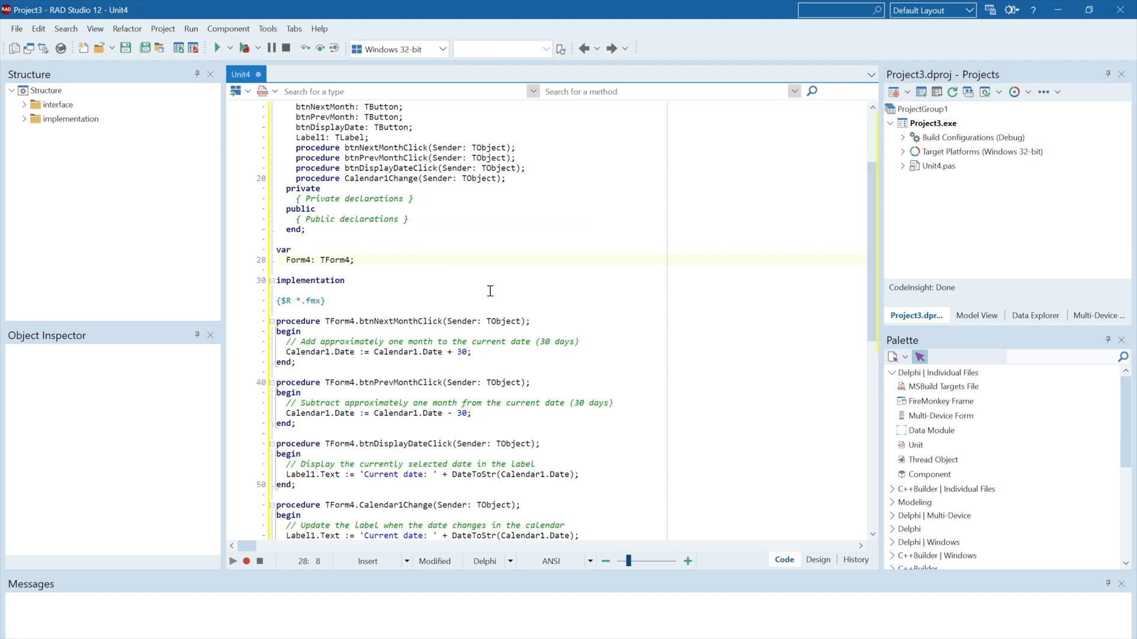
click(490, 290)
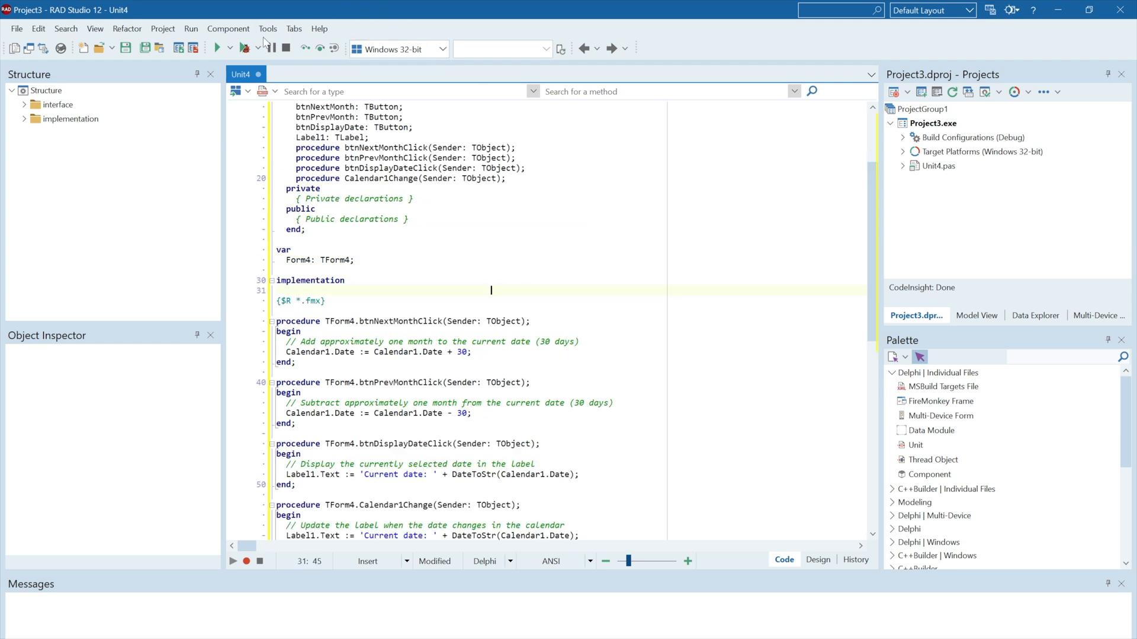
click(217, 48)
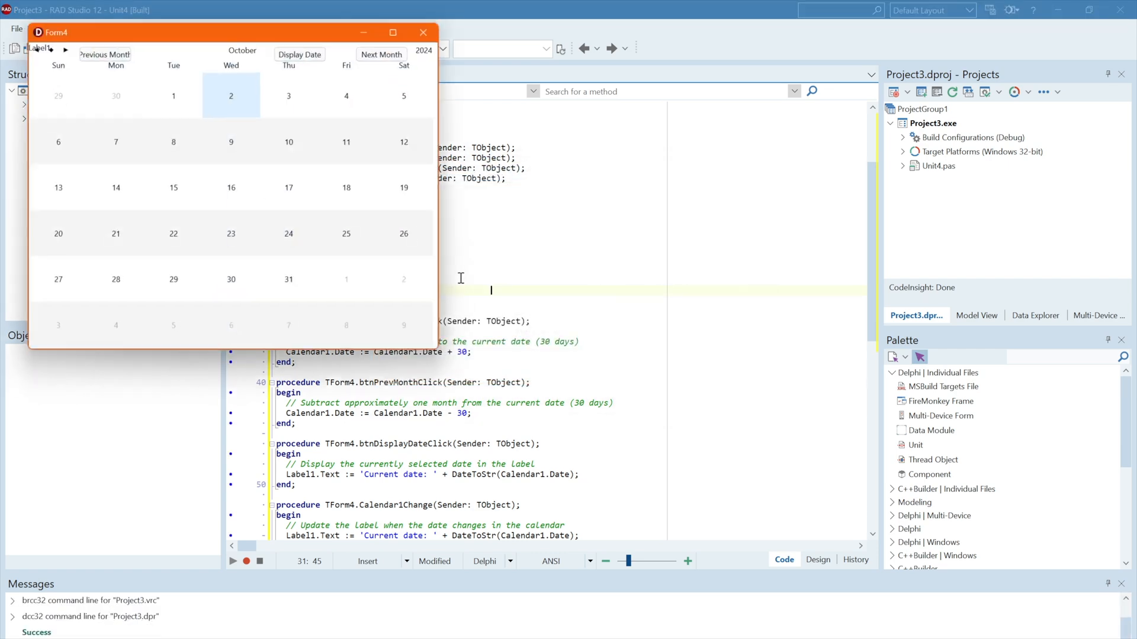
click(380, 55)
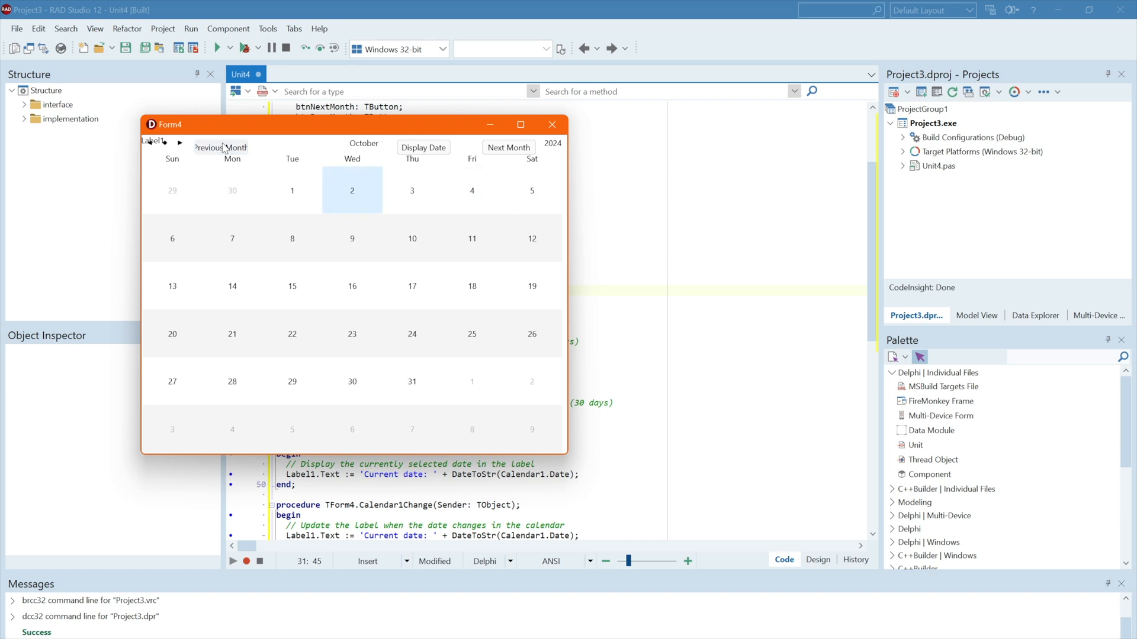
Step: Build Project3 for Windows 64-bit from the Project menu
click(162, 28)
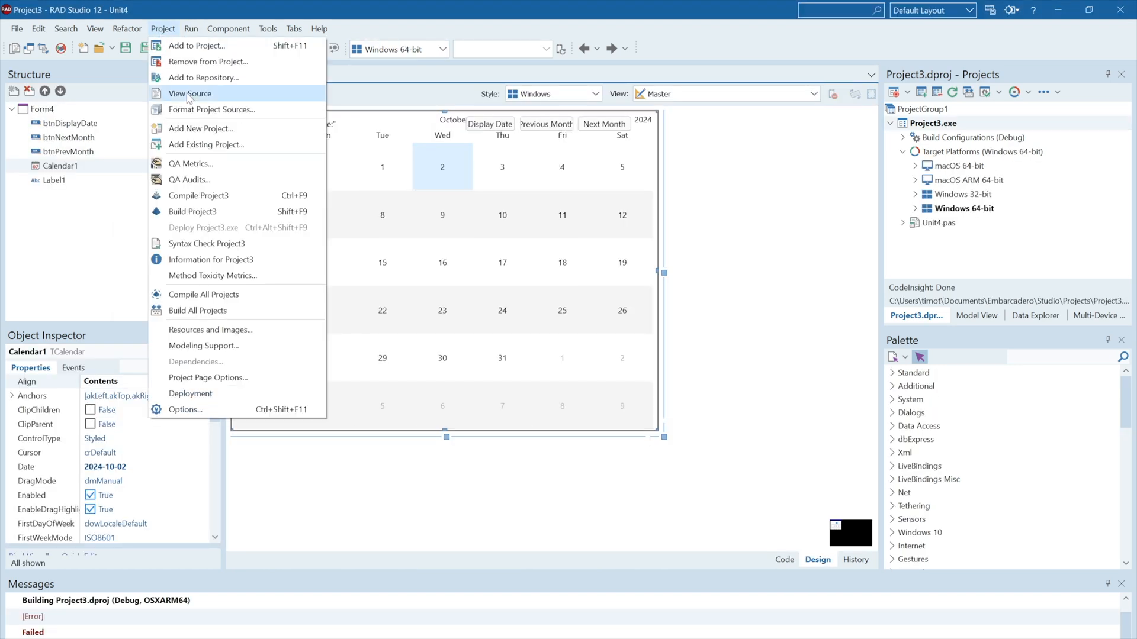
mouse_move(259, 211)
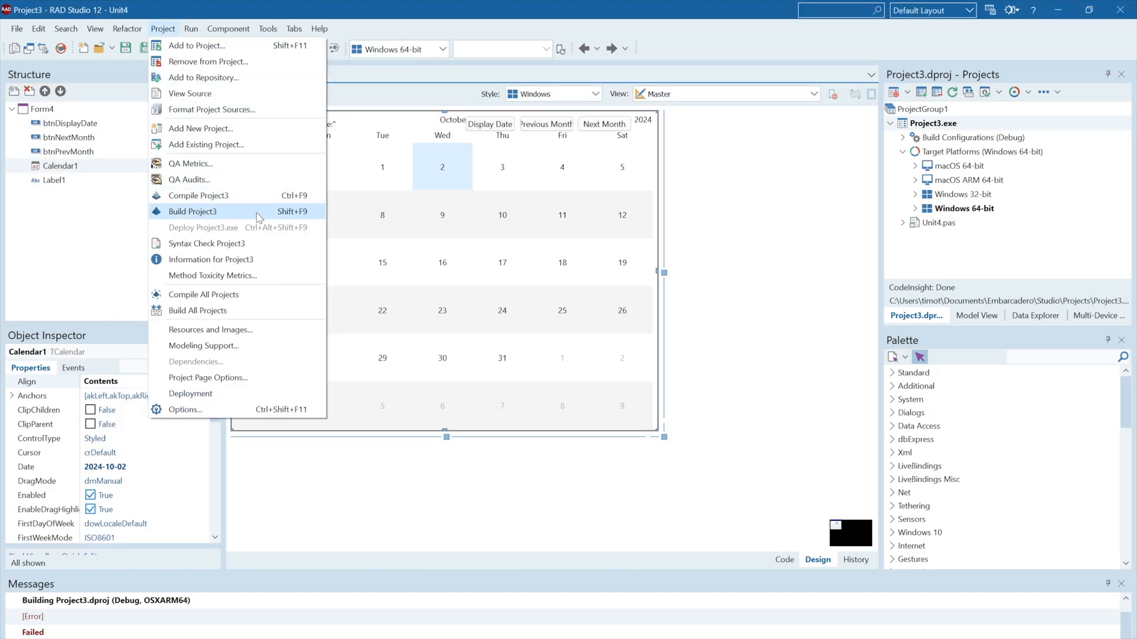
click(191, 210)
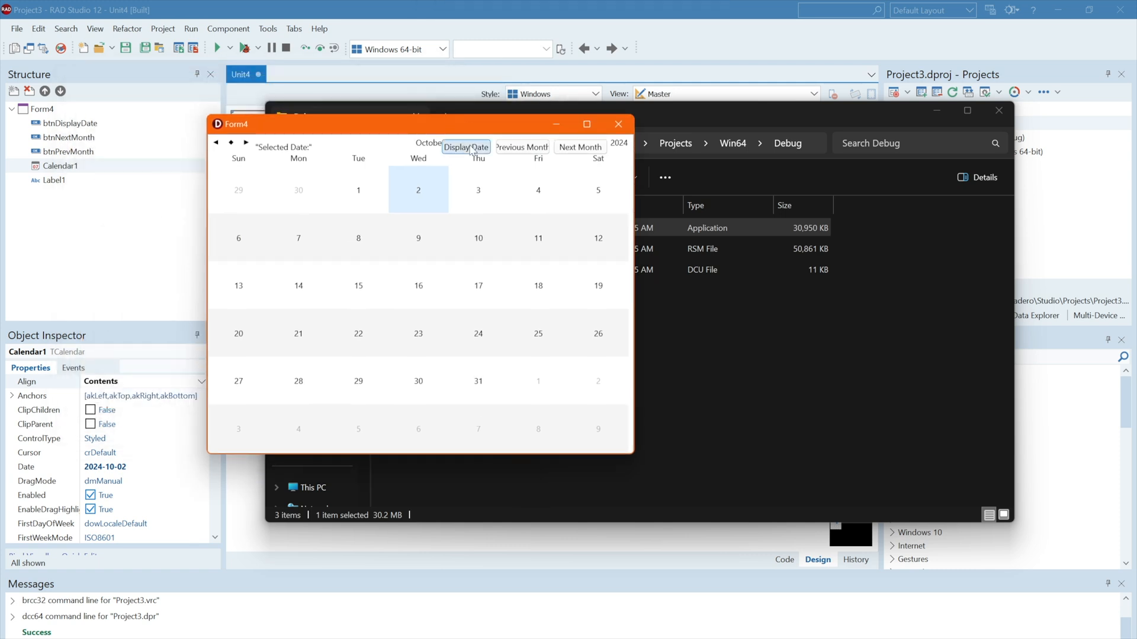
Step: Test Display Date and Next Month in the running app, close it, and list Calendar1's OnChange handlers
click(580, 146)
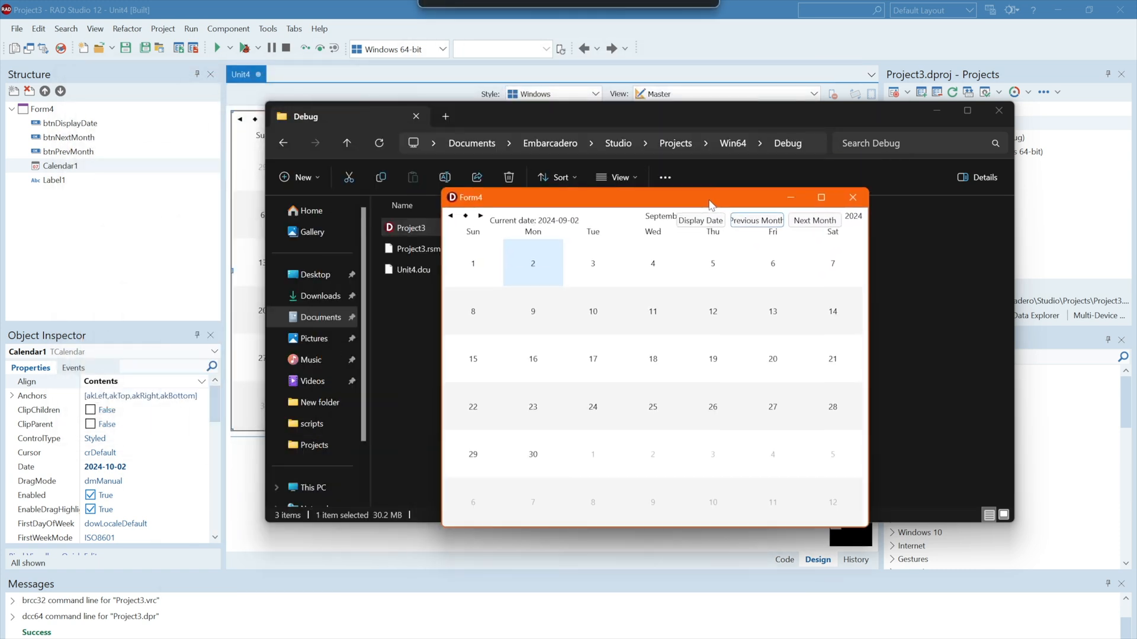
click(852, 197)
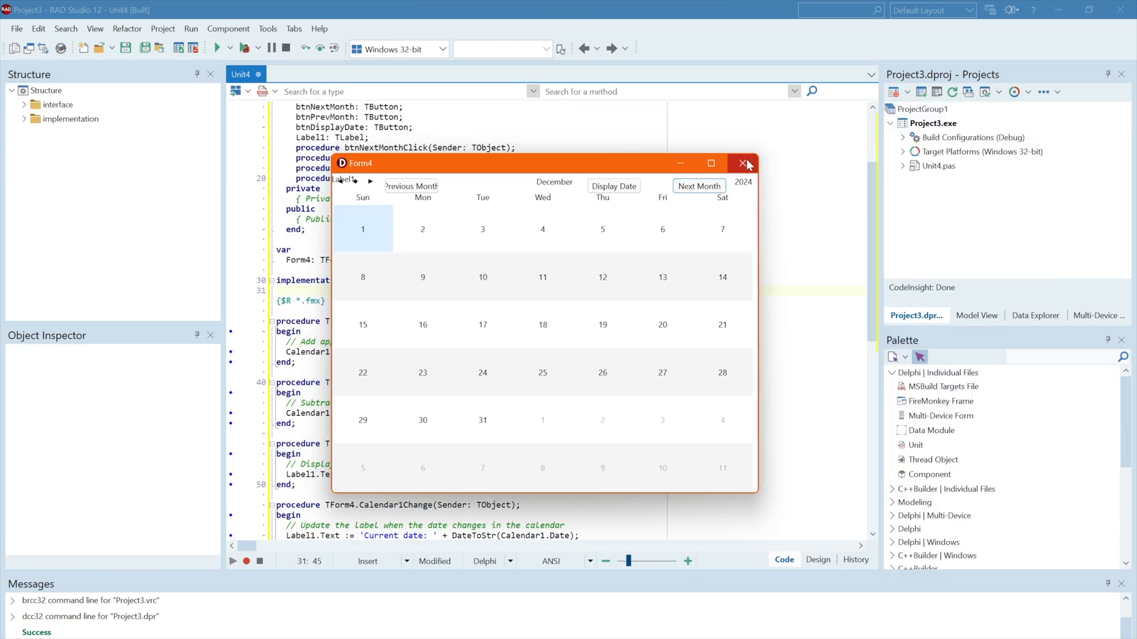
click(744, 163)
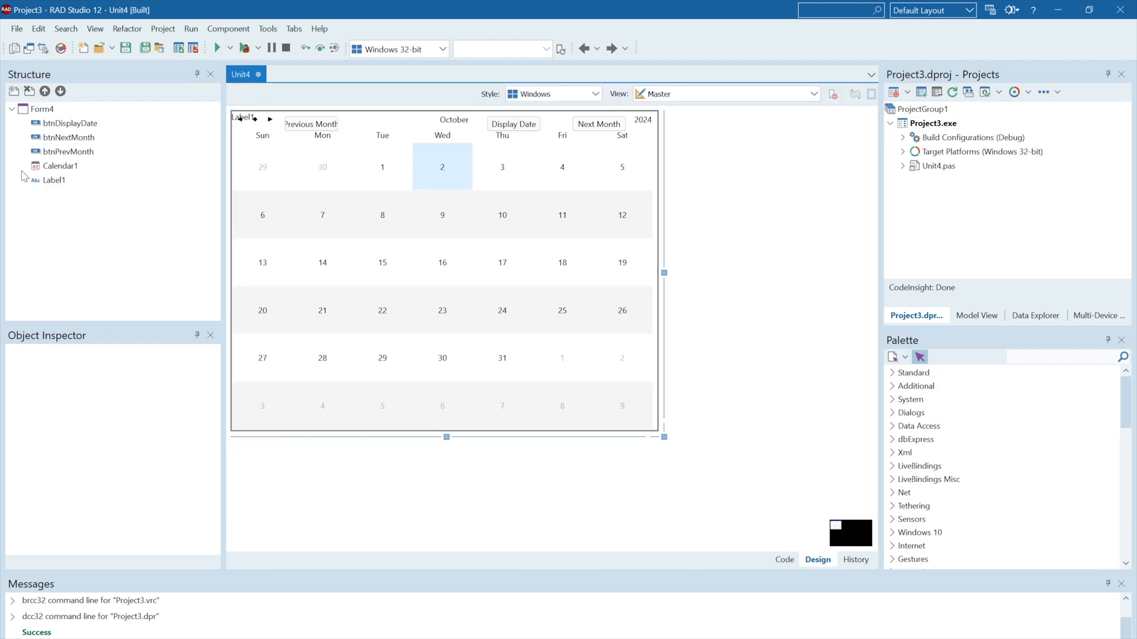
click(201, 427)
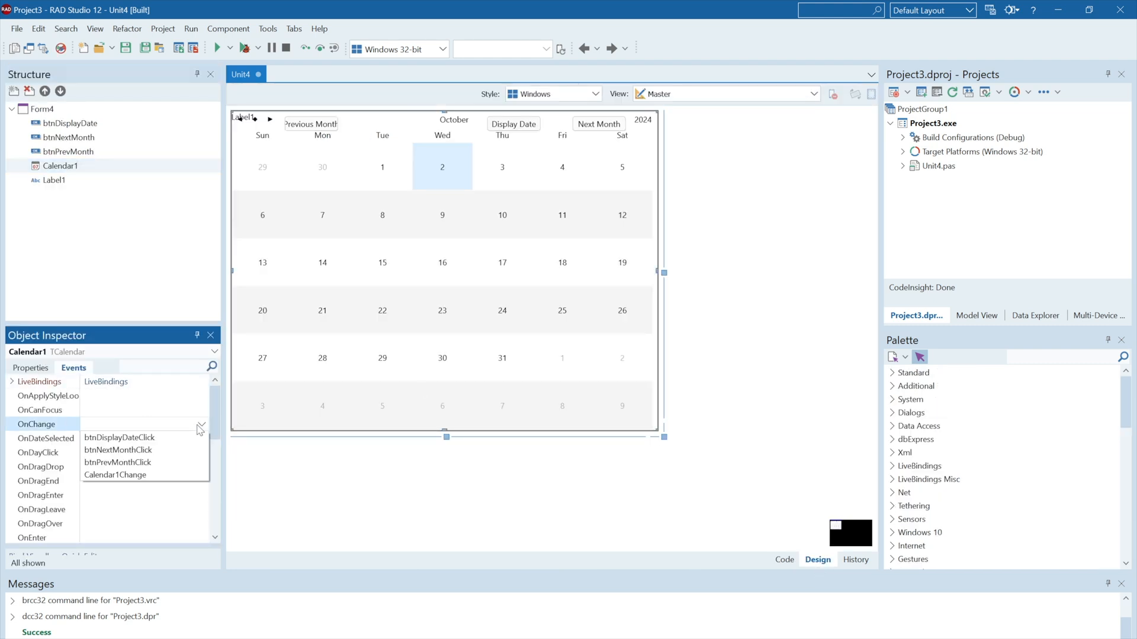